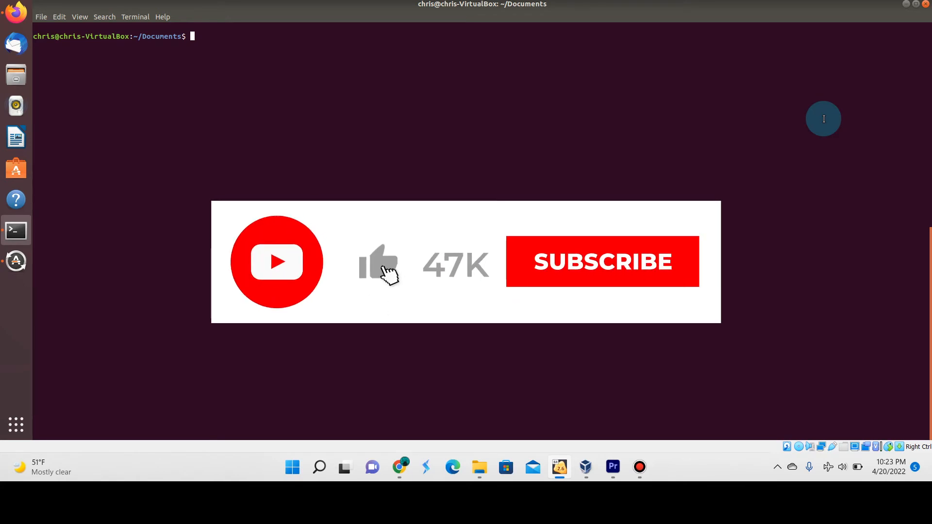
Step: Scroll through the earlier terminal output before entering the Keycloak image command
{"action": "left_click", "coordinate": [601, 261]}
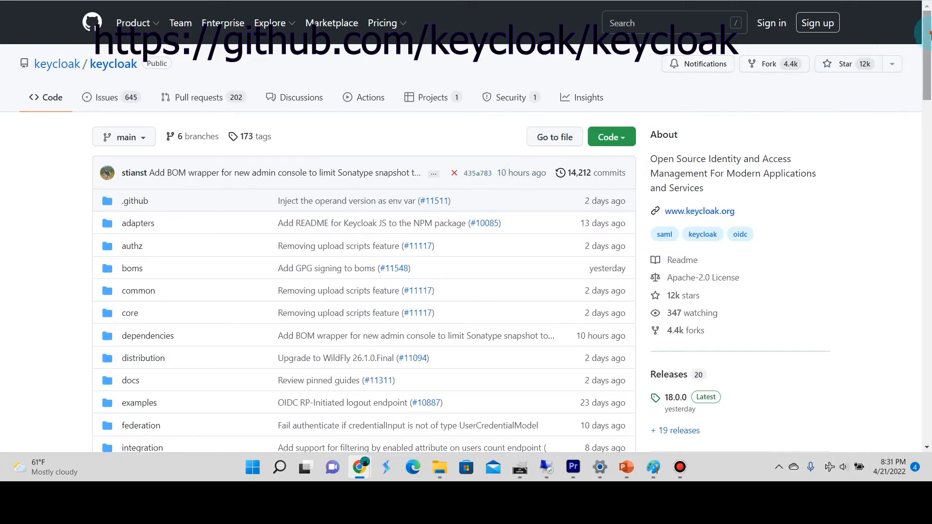
{"action": "scroll", "scroll_direction": "down", "scroll_amount": 3}
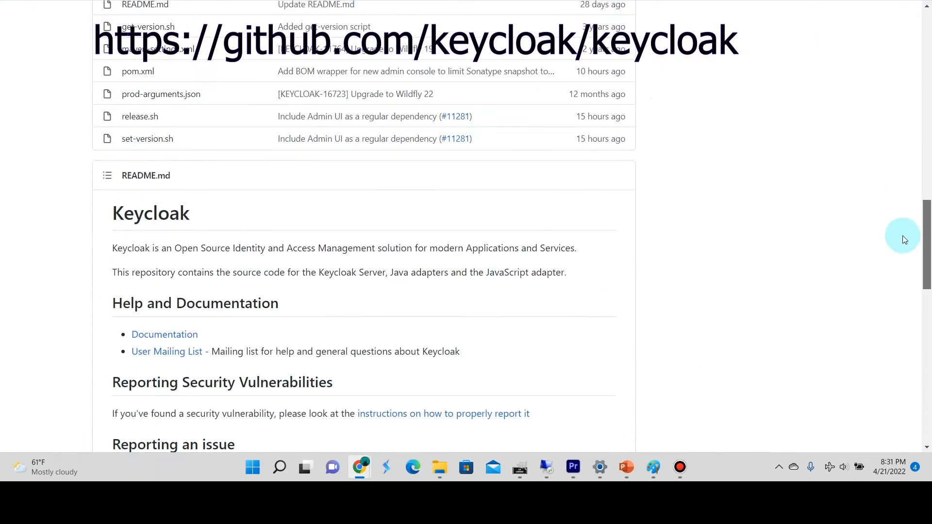
{"action": "scroll", "scroll_direction": "down", "scroll_amount": 3}
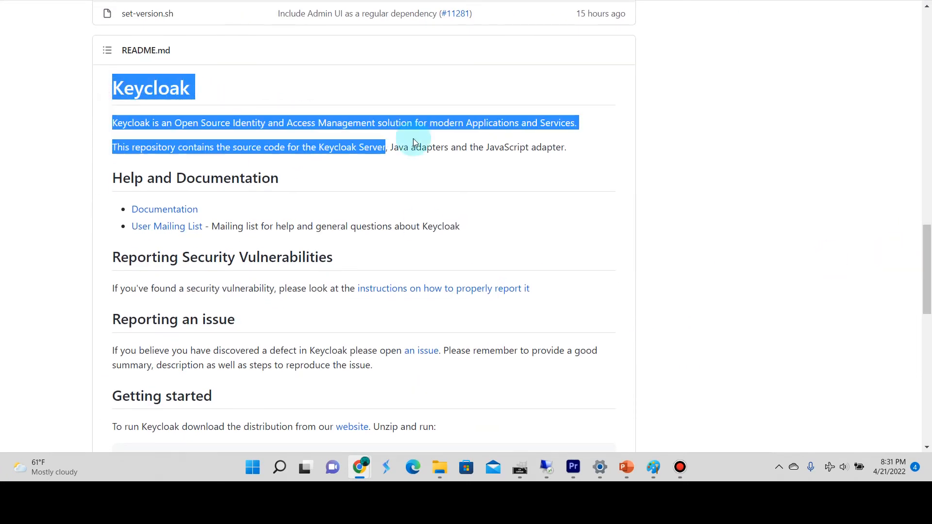
{"action": "left_click", "coordinate": [577, 146]}
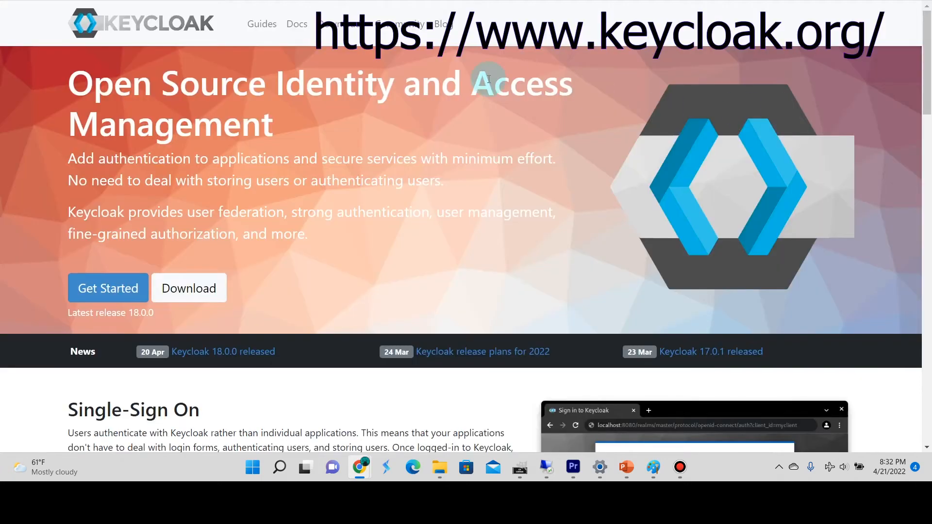
{"action": "scroll", "scroll_direction": "down", "scroll_amount": 3}
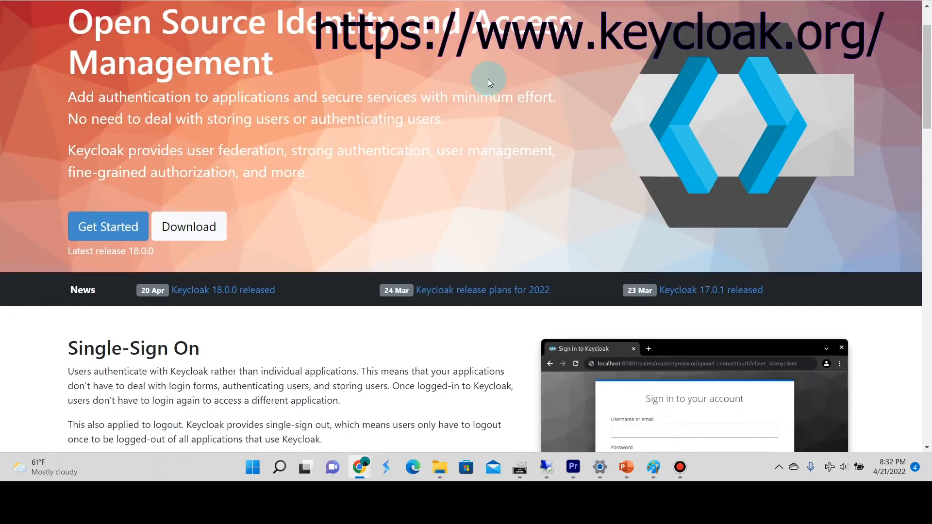
{"action": "scroll", "scroll_direction": "down", "scroll_amount": 3}
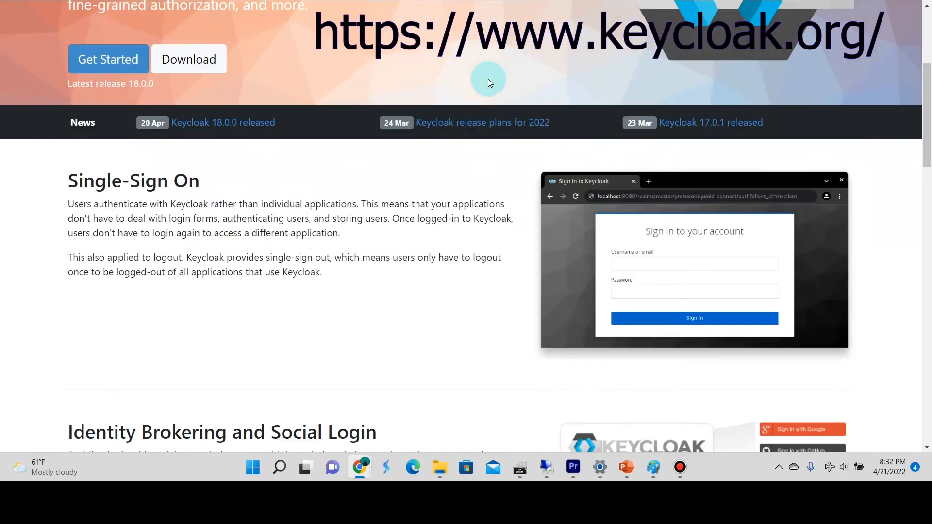
{"action": "scroll", "scroll_direction": "down", "scroll_amount": 3}
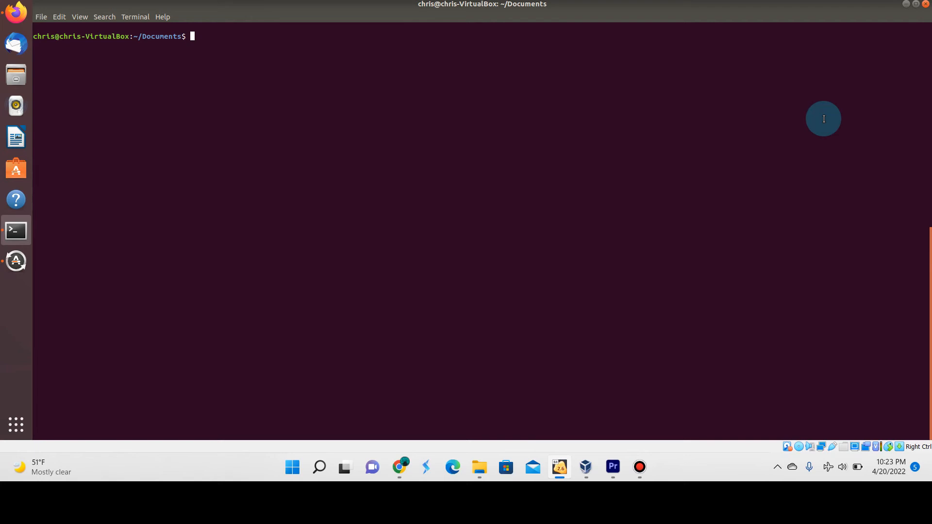
Step: Pull the jboss/keycloak:15.0.0 image by adding the missing 'pull' to the failed command
{"action": "type", "text": "sudo dock"}
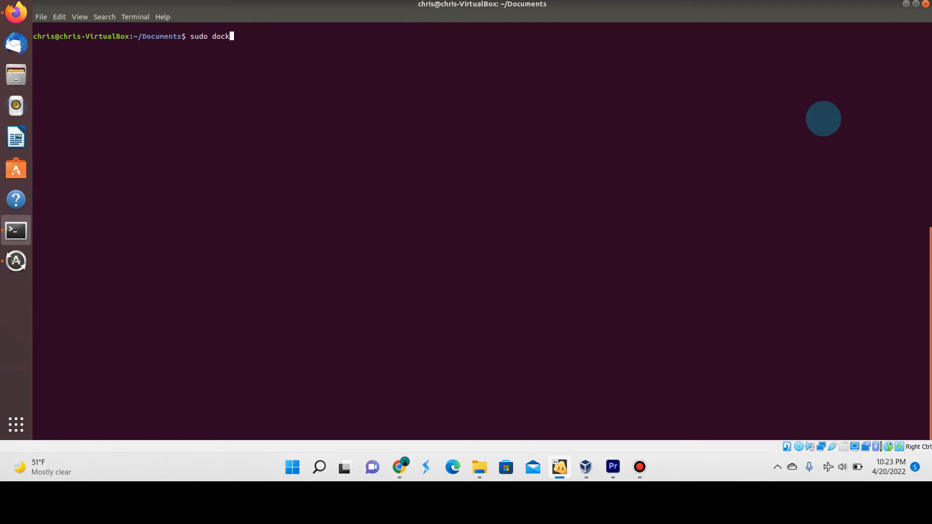
{"action": "type", "text": "er j"}
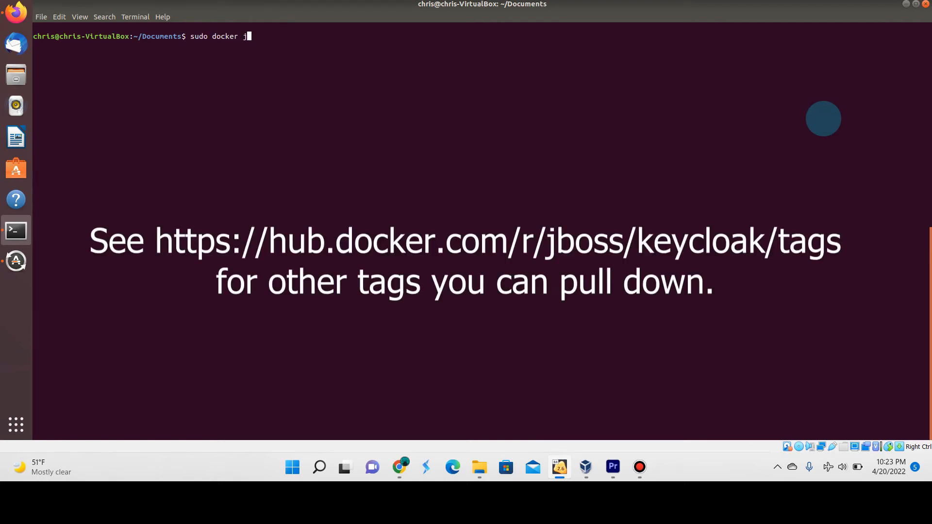
{"action": "type", "text": "boss/keycloak:15.0.0"}
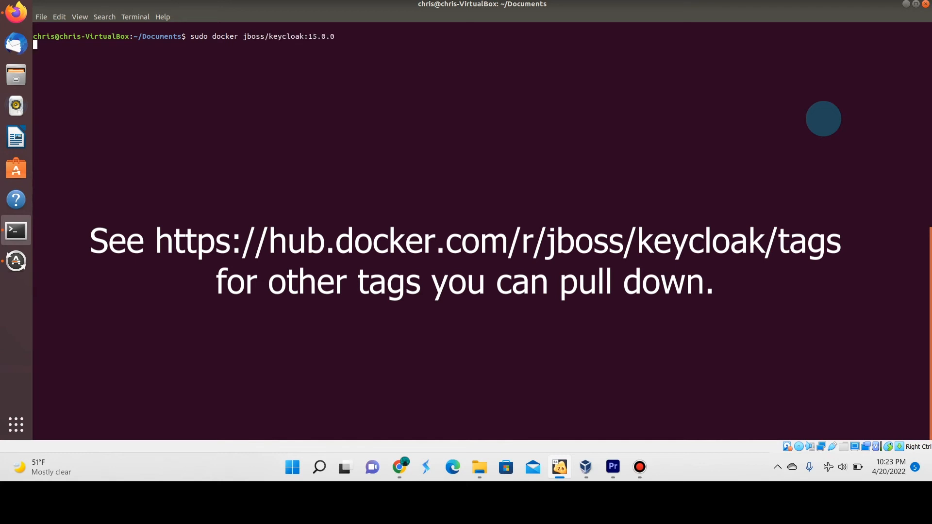
{"action": "key", "text": "Return"}
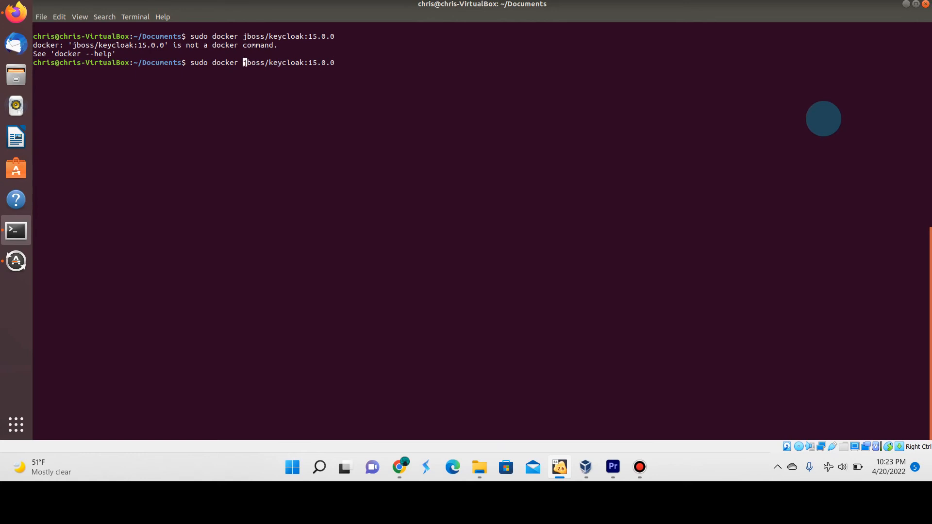
{"action": "type", "text": "pull"}
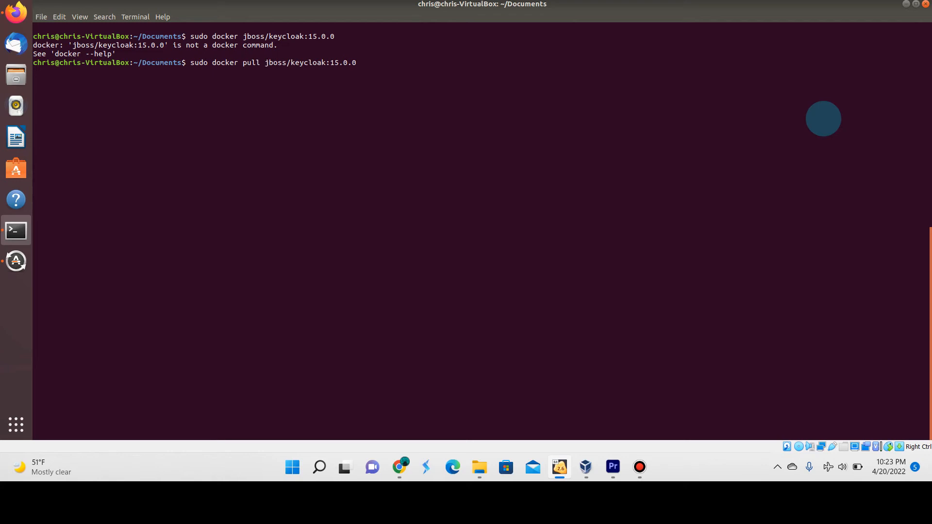
{"action": "key", "text": "Return"}
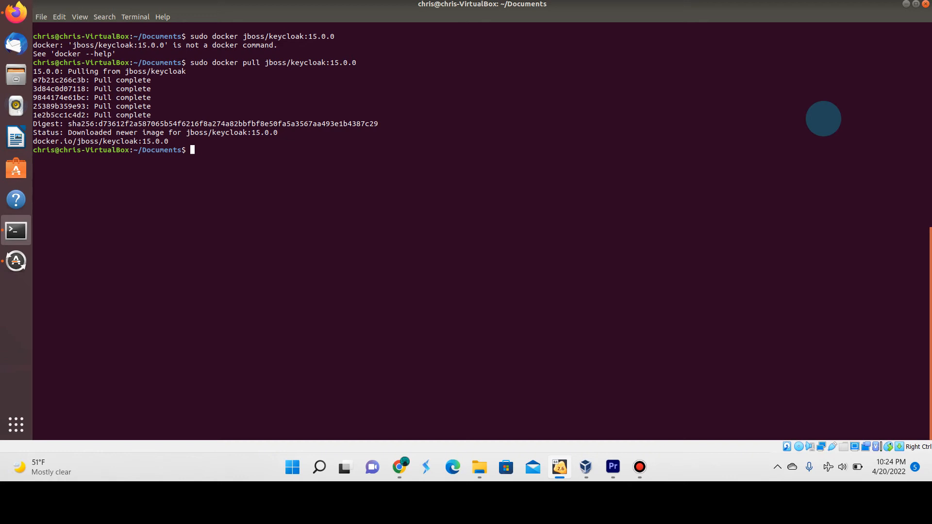
{"action": "type", "text": "sudo dodker images"}
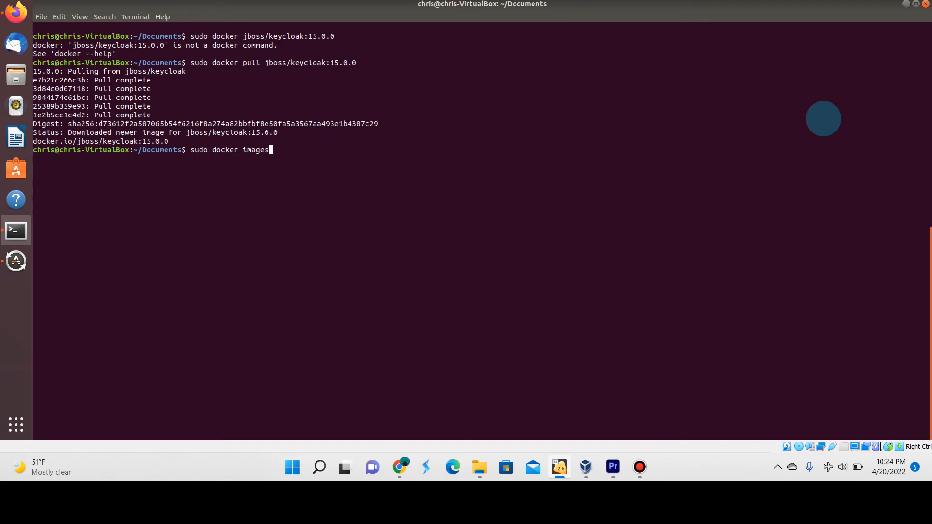
Step: Run 'sudo docker images' to list hello-world and jboss/keycloak 15.0.0
{"action": "key", "text": "Return"}
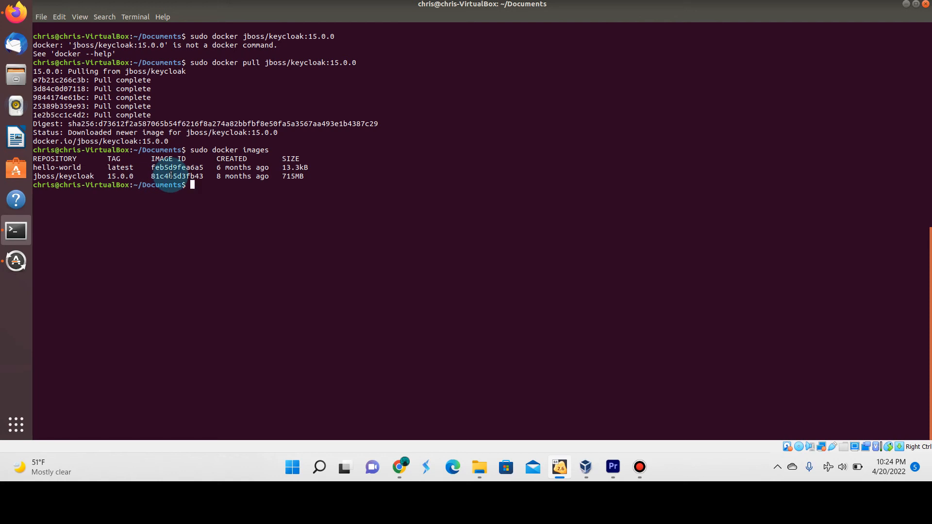
{"action": "type", "text": "sudo"}
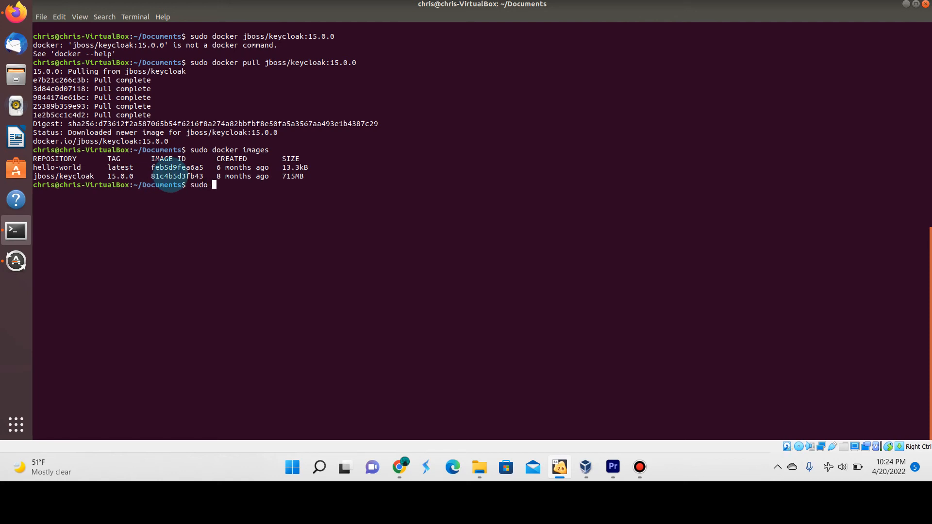
Step: Type 'sudo docker run -p 8080:8080 jboss/keycloak:15.0.0', using the image name instead of the image ID
{"action": "type", "text": "docker run"}
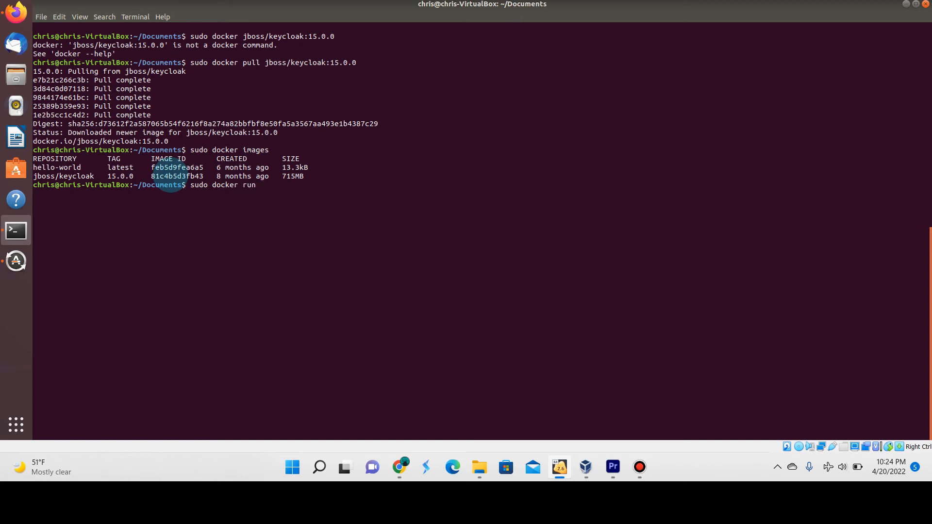
{"action": "type", "text": "-"}
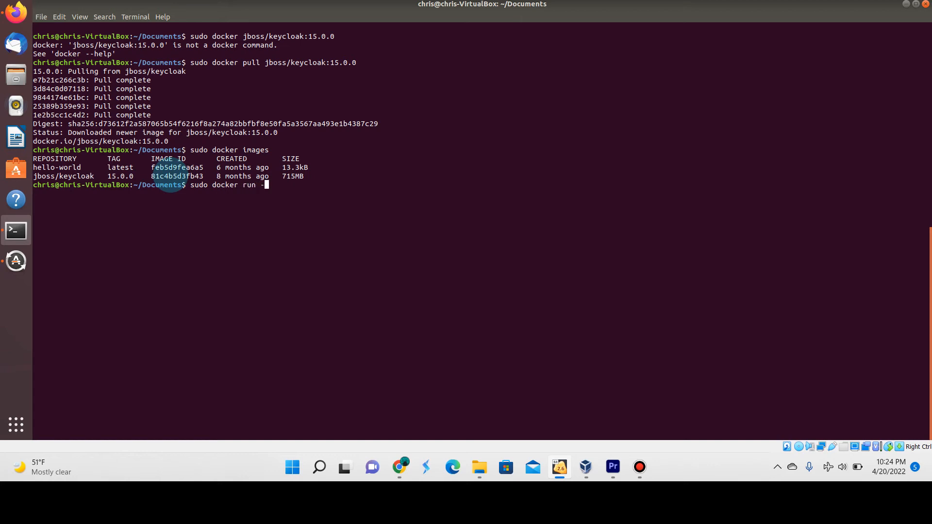
{"action": "type", "text": "p"}
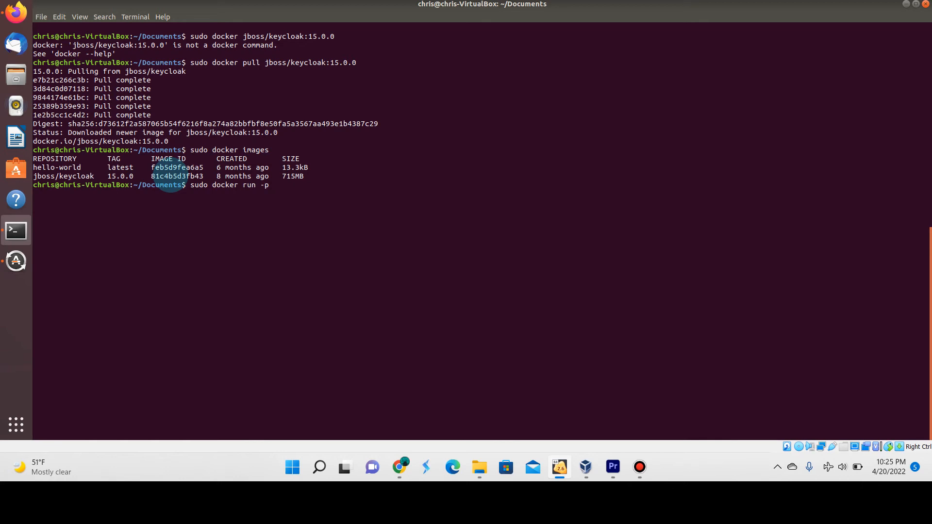
{"action": "type", "text": "8080:"}
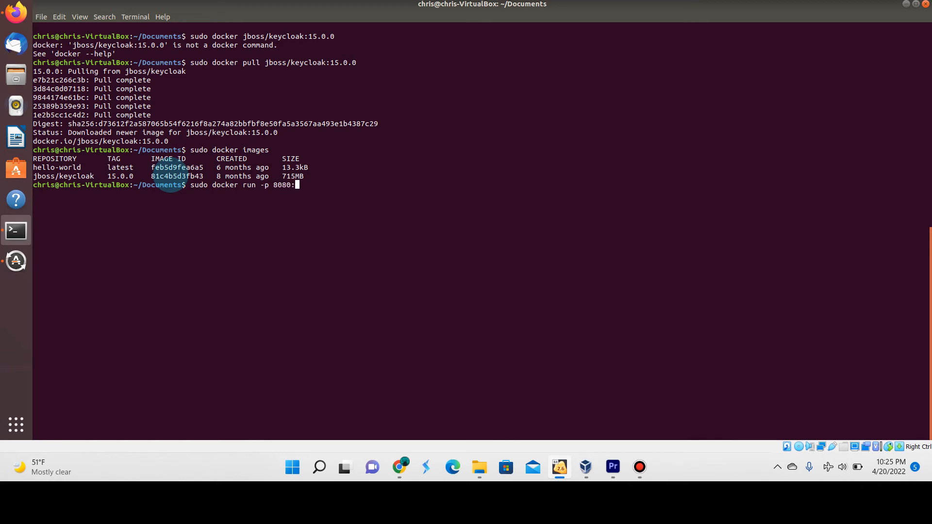
{"action": "type", "text": "80"}
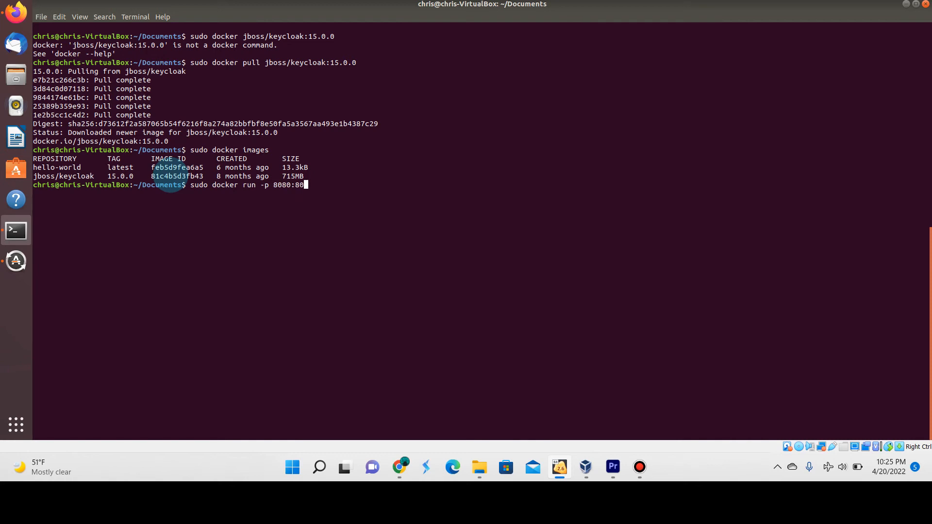
{"action": "type", "text": "80"}
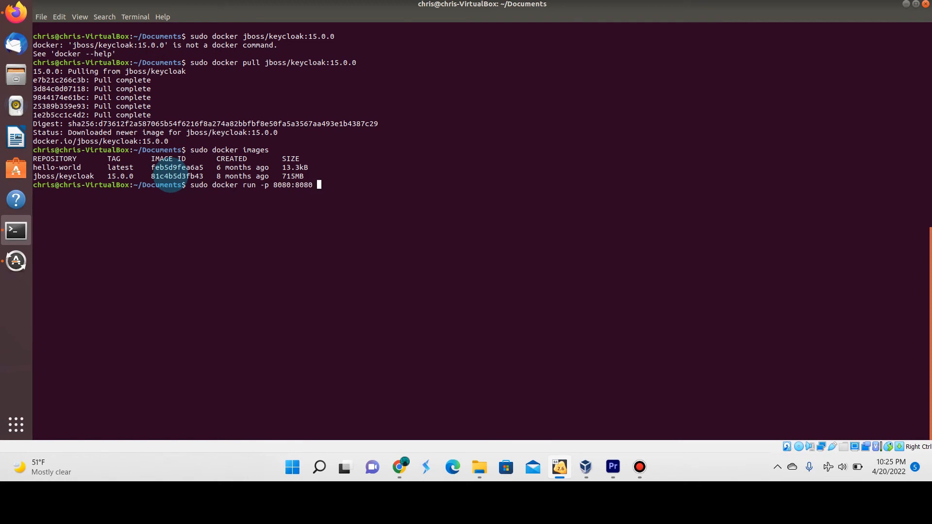
{"action": "mouse_move", "coordinate": [166, 175]}
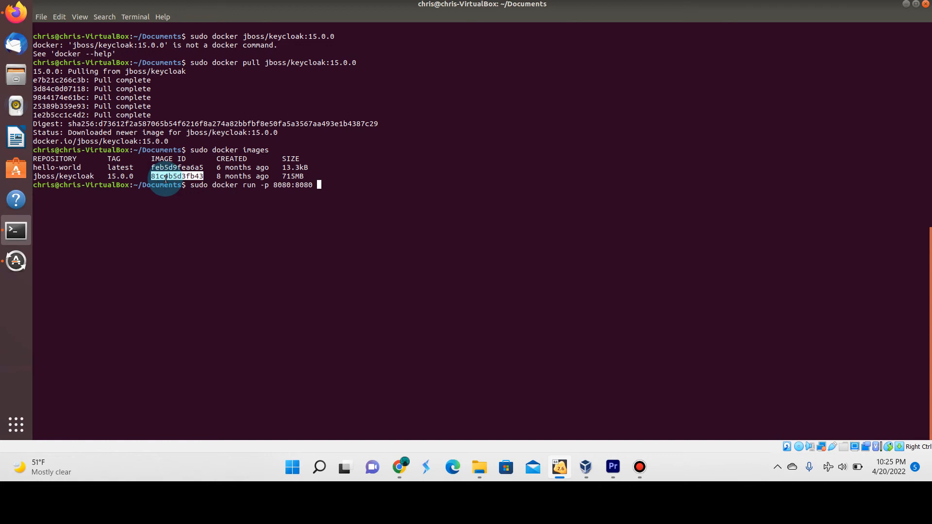
{"action": "type", "text": "81c4b5d3fb43"}
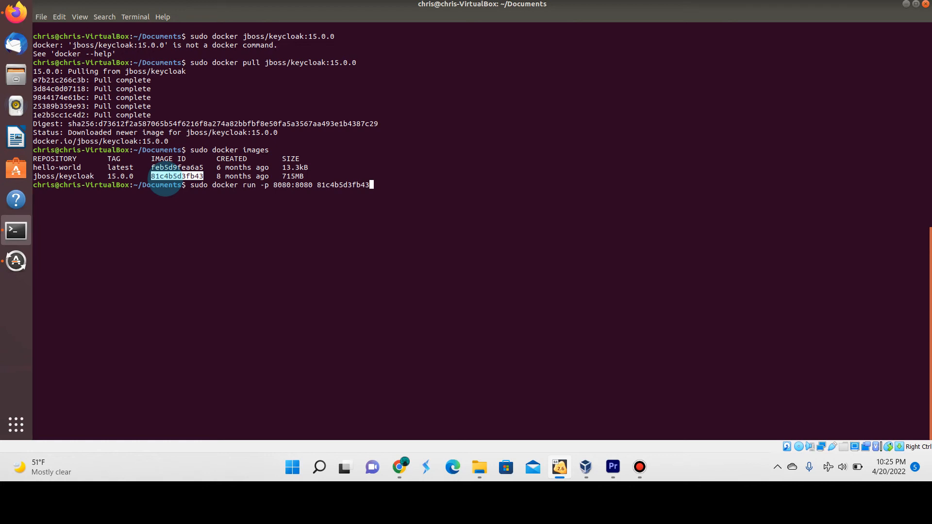
{"action": "key", "text": "BackSpace"}
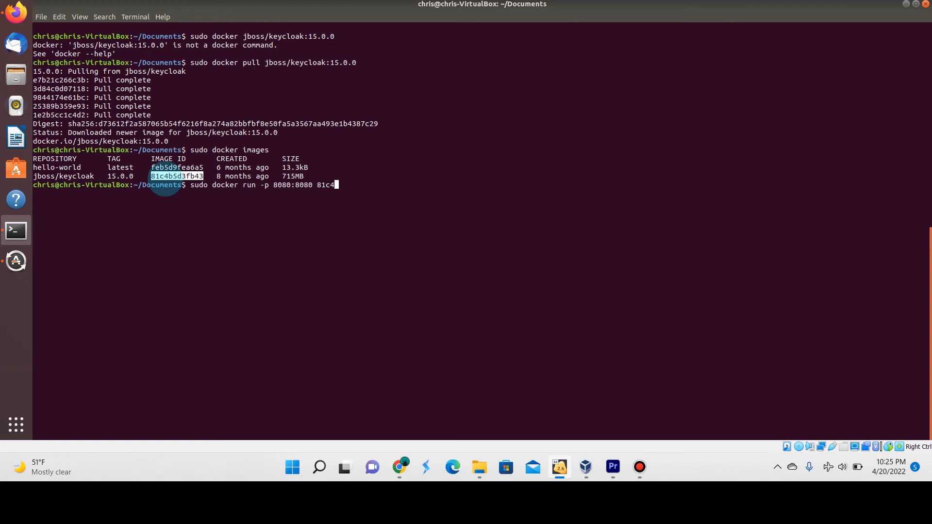
{"action": "key", "text": "BackSpace"}
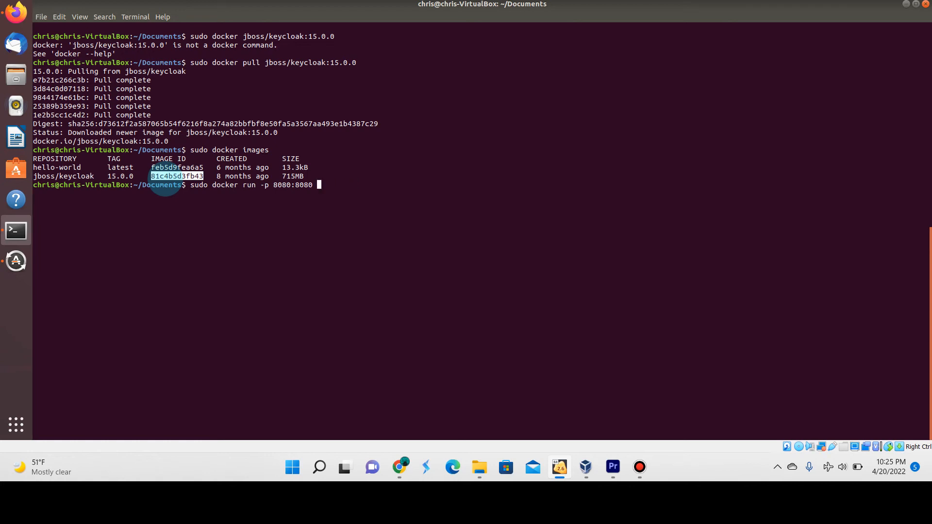
{"action": "type", "text": "jboss/key"}
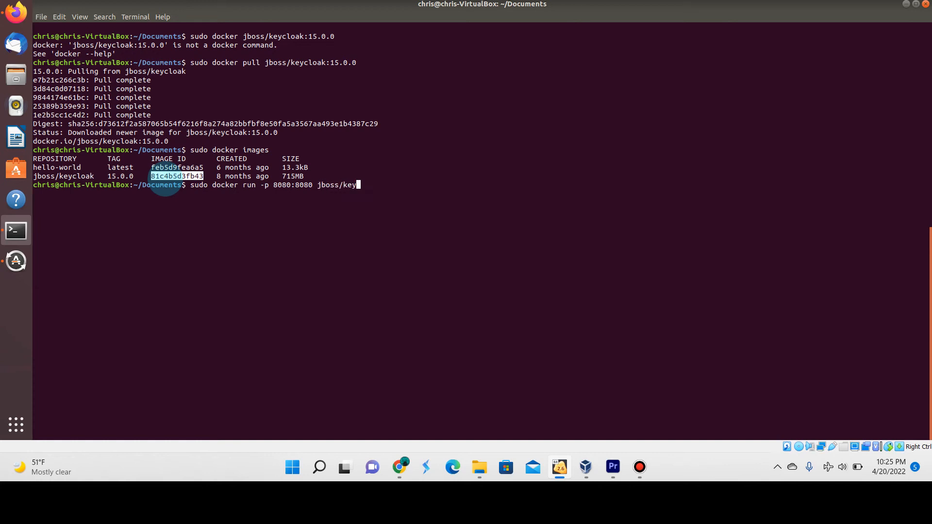
{"action": "type", "text": "cloak:15.0.0"}
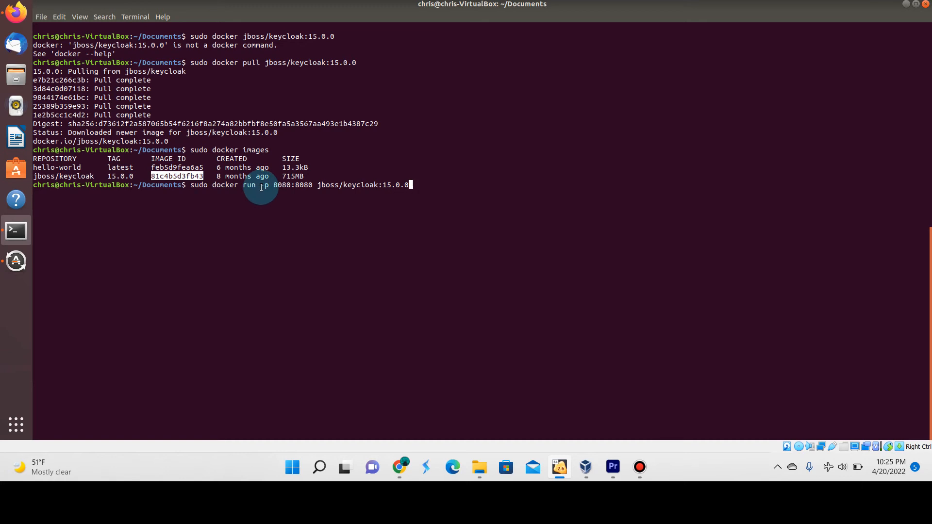
Step: Launch the Keycloak 15.0.0 container and follow its log until the admin console is listening
{"action": "key", "text": "Return"}
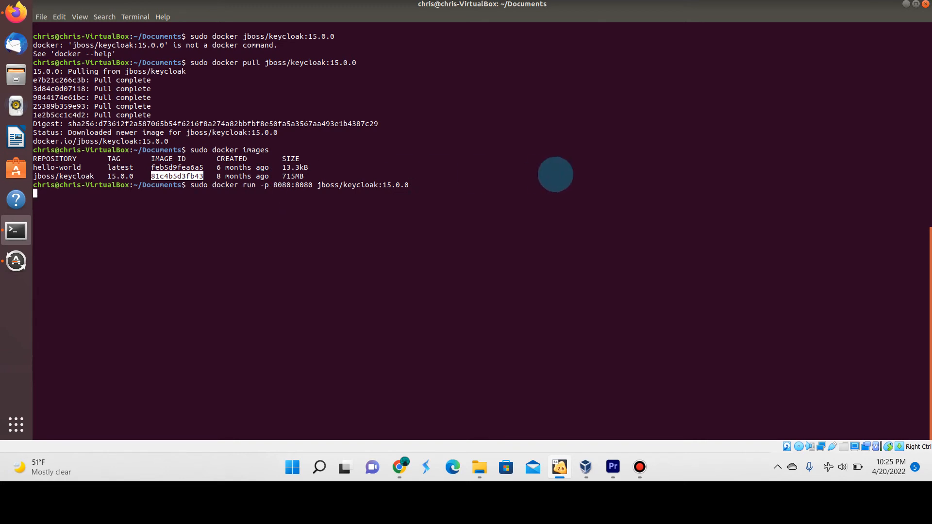
{"action": "key", "text": "Return"}
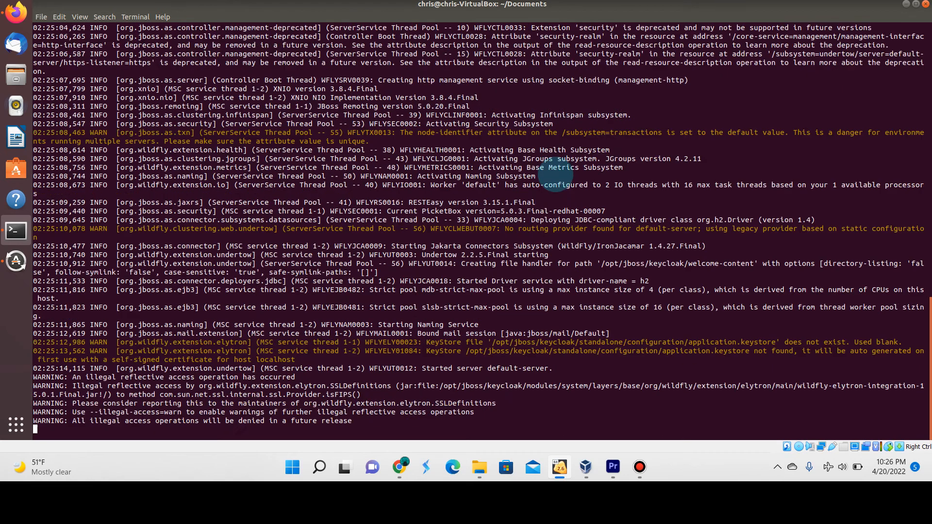
{"action": "scroll", "scroll_direction": "down", "scroll_amount": 3}
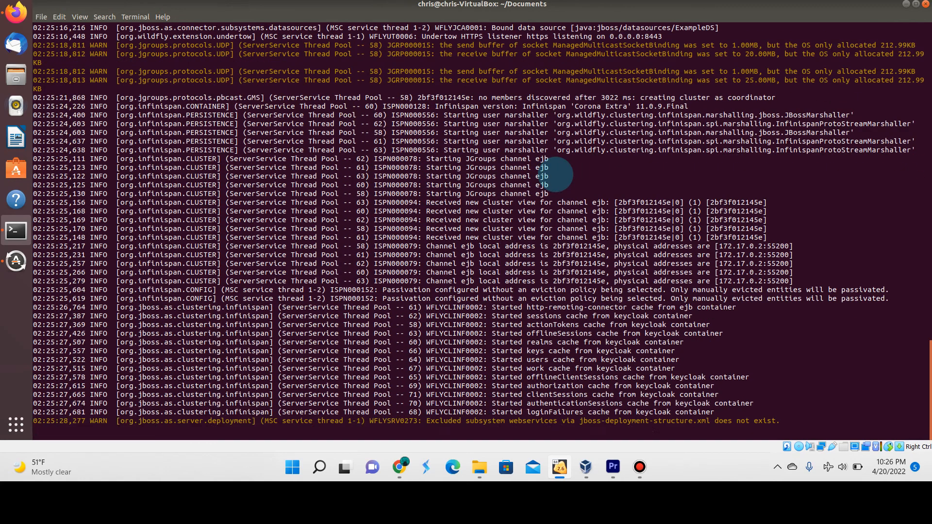
{"action": "scroll", "scroll_direction": "down", "scroll_amount": 3}
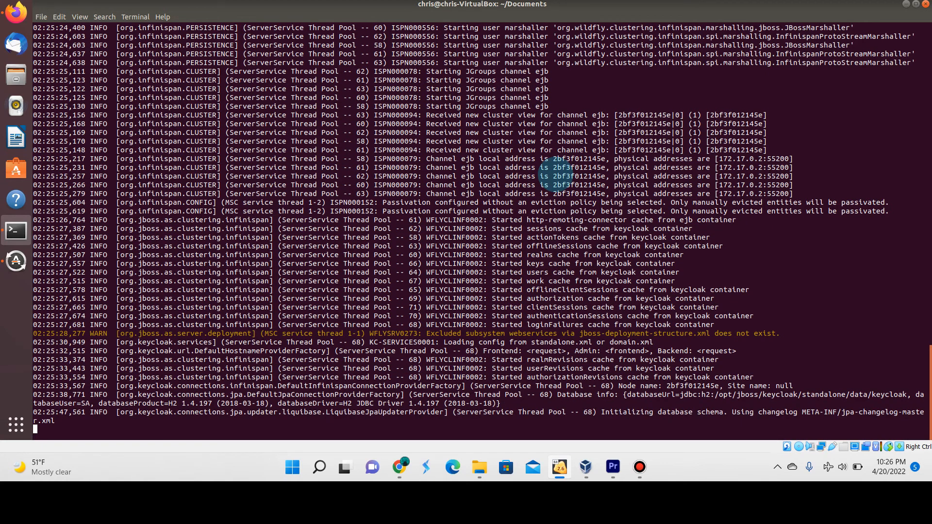
{"action": "scroll", "scroll_direction": "down", "scroll_amount": 3}
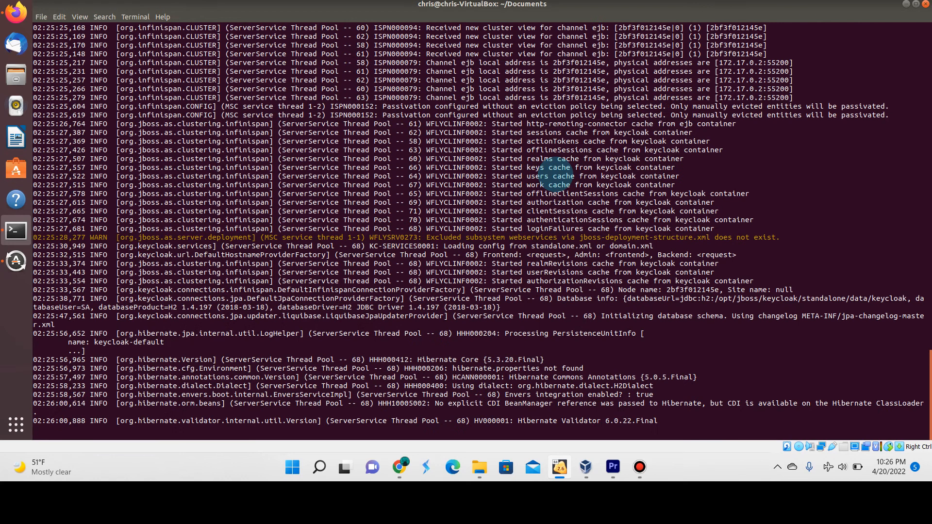
{"action": "scroll", "scroll_direction": "down", "scroll_amount": 3}
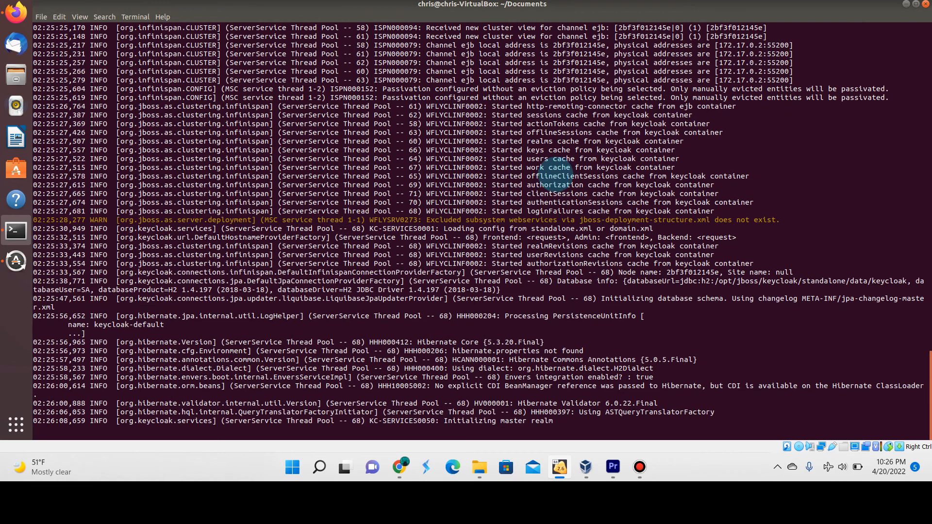
{"action": "scroll", "scroll_direction": "down", "scroll_amount": 3}
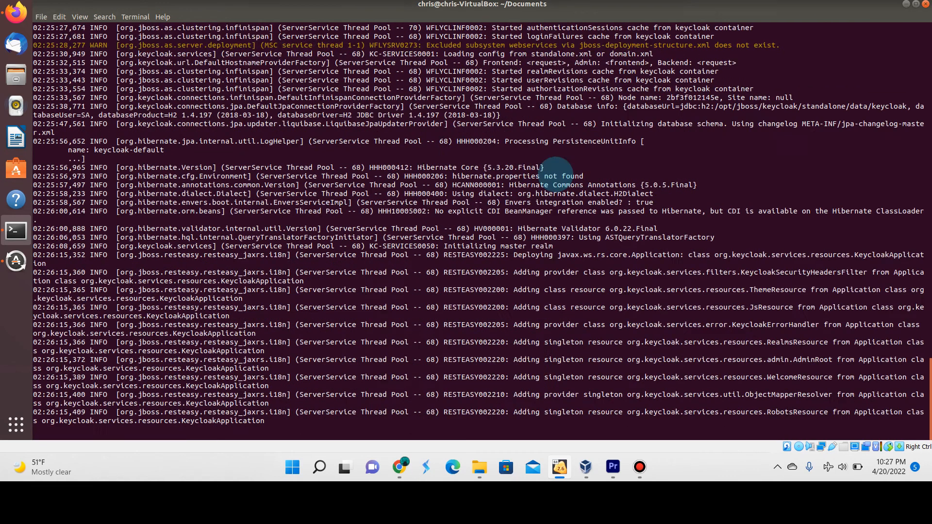
{"action": "scroll", "scroll_direction": "down", "scroll_amount": 3}
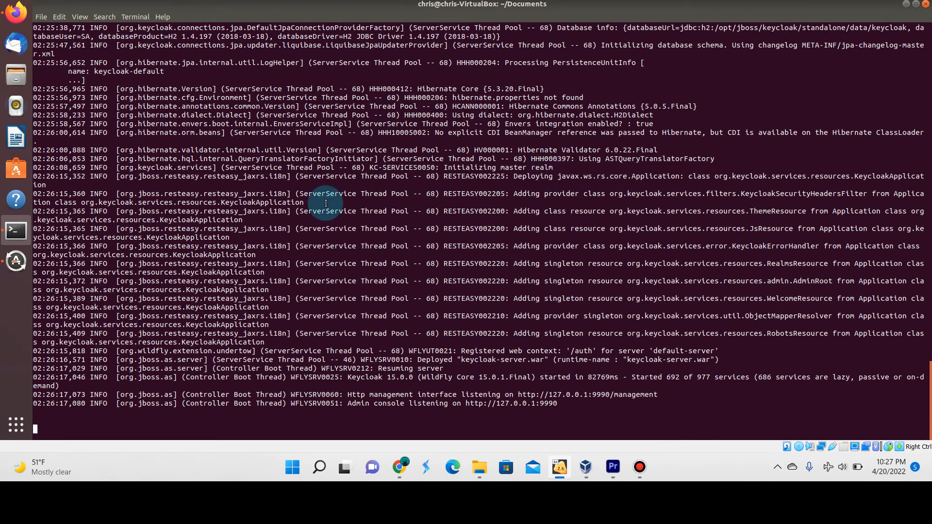
{"action": "mouse_move", "coordinate": [343, 297]}
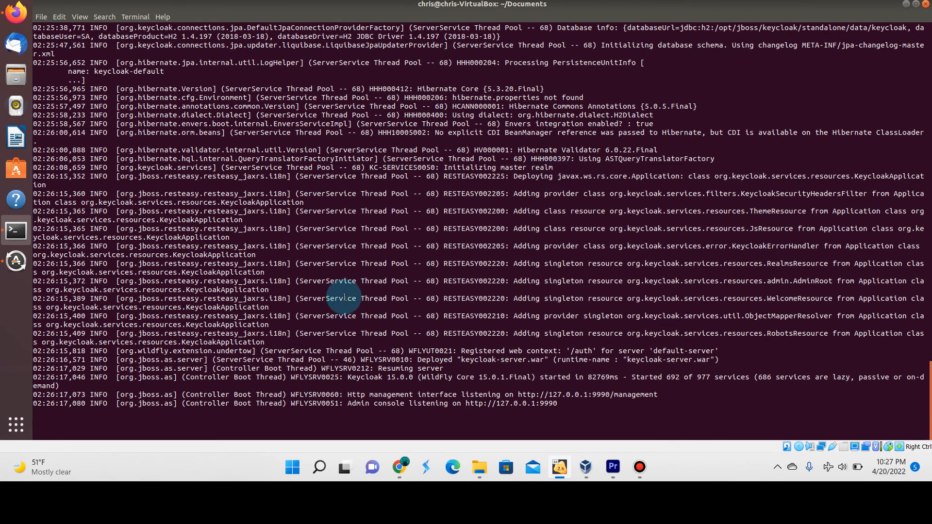
{"action": "scroll", "scroll_direction": "up", "scroll_amount": 3}
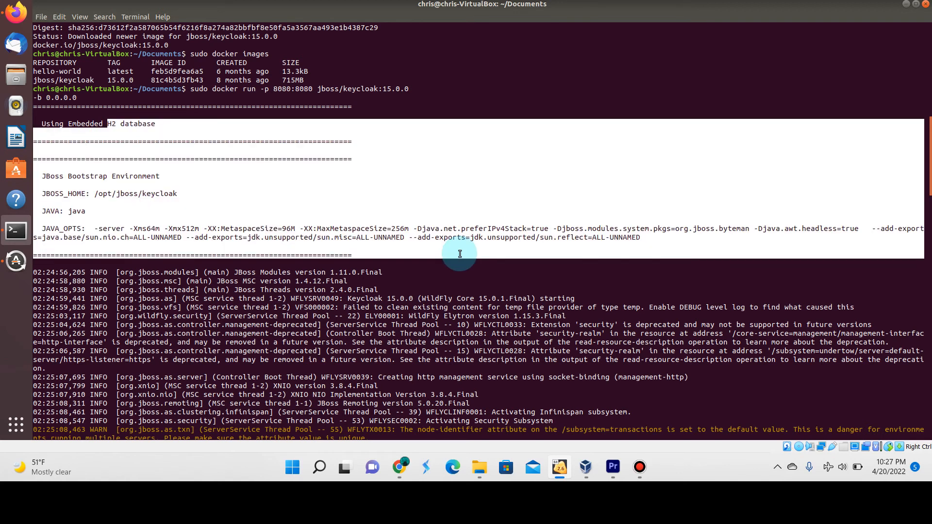
{"action": "mouse_move", "coordinate": [515, 263]}
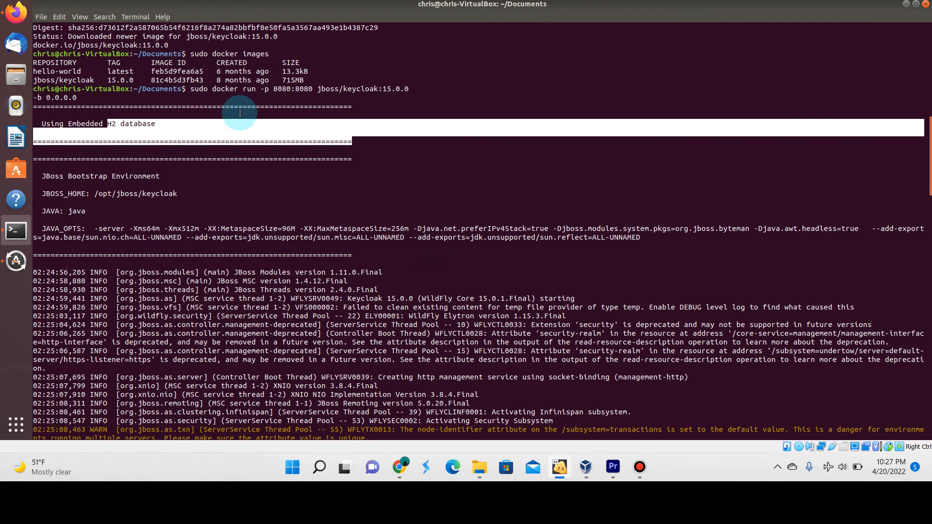
{"action": "scroll", "scroll_direction": "down", "scroll_amount": 3}
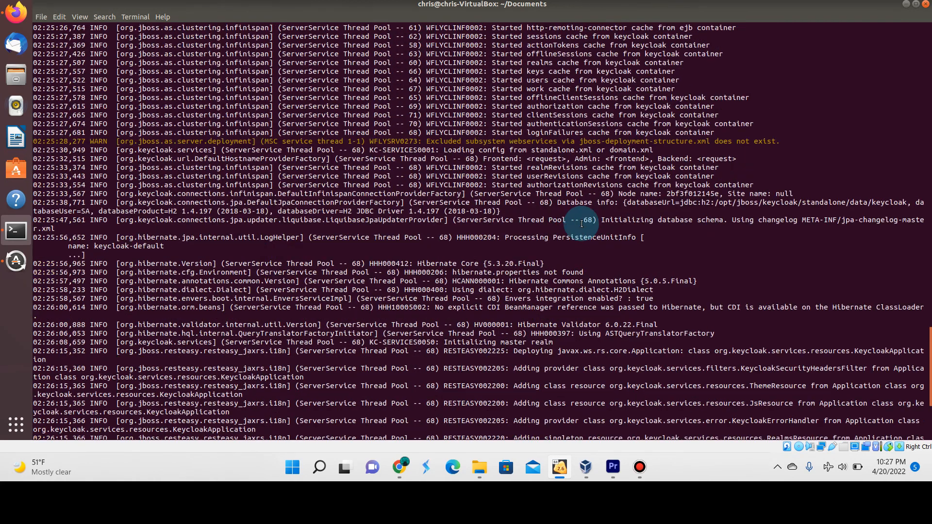
{"action": "scroll", "scroll_direction": "down", "scroll_amount": 3}
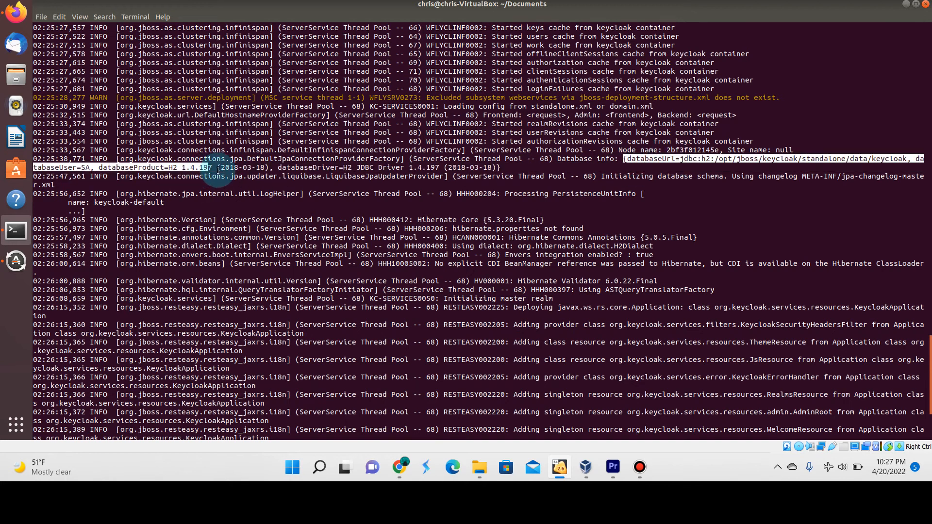
{"action": "mouse_move", "coordinate": [731, 167]}
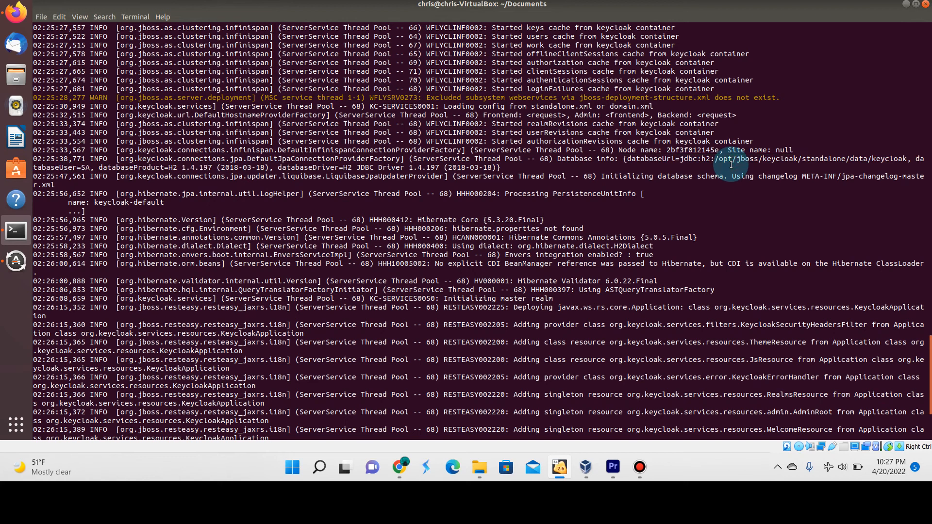
{"action": "mouse_move", "coordinate": [595, 230]}
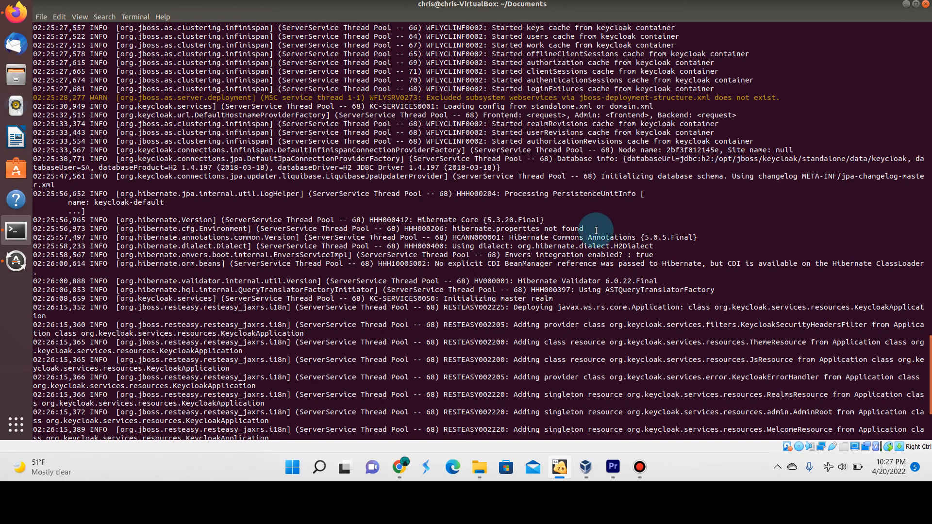
{"action": "scroll", "scroll_direction": "down", "scroll_amount": 3}
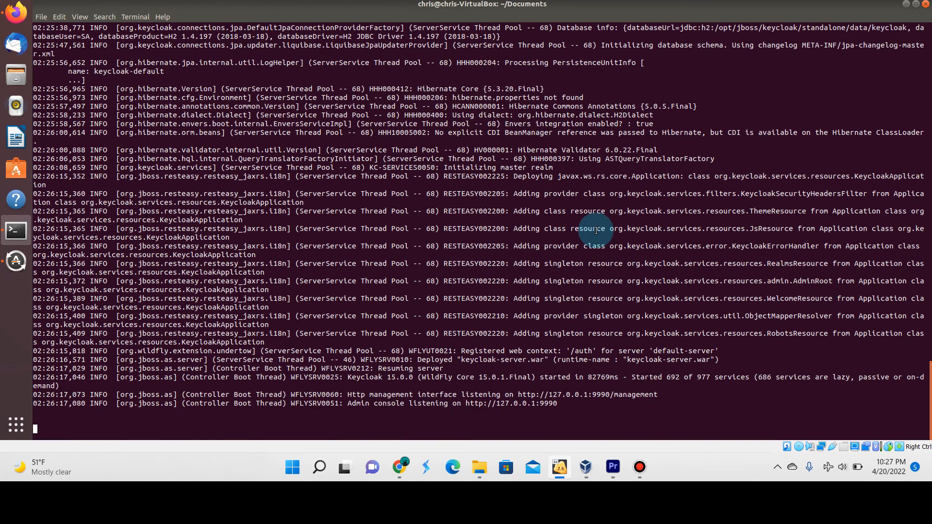
{"action": "mouse_move", "coordinate": [16, 12]}
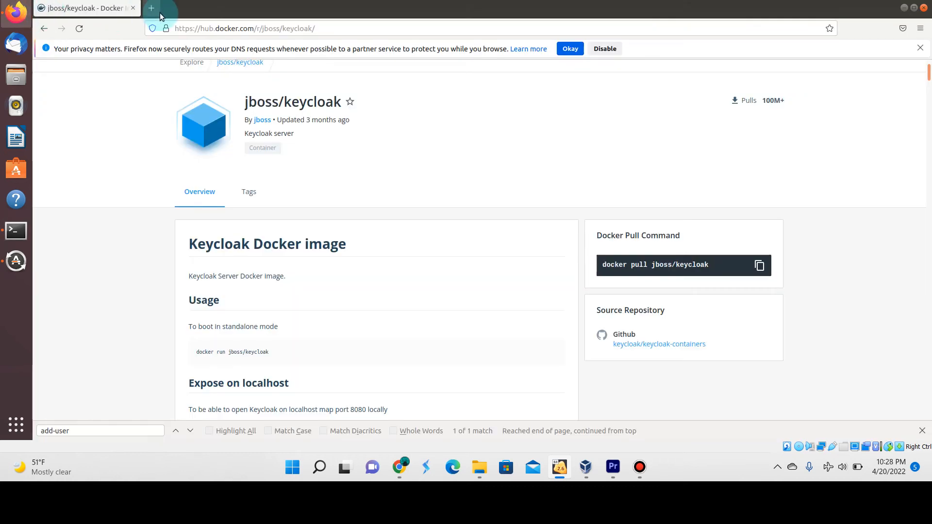
Step: Load localhost:8080/ in a new tab and select the 'add-user-keycloak' script name
{"action": "left_click", "coordinate": [151, 7]}
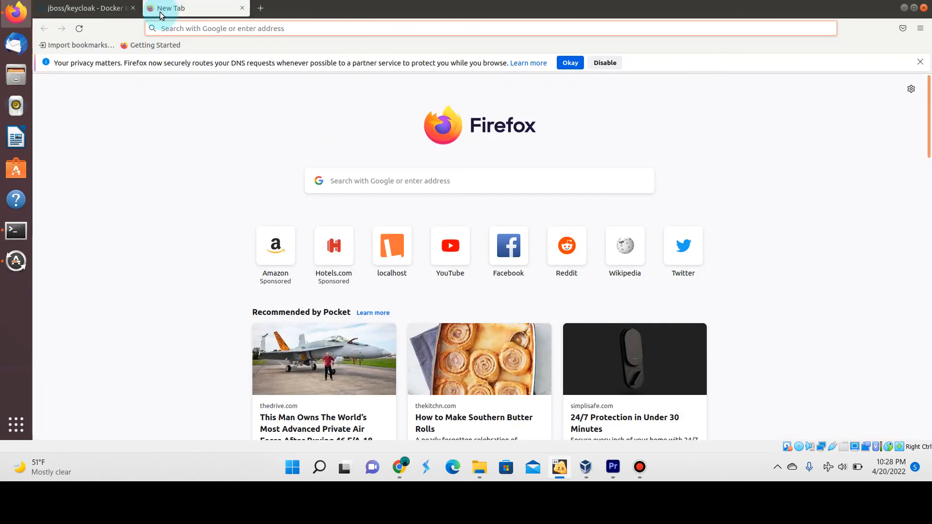
{"action": "type", "text": "localhost:8080/auth/"}
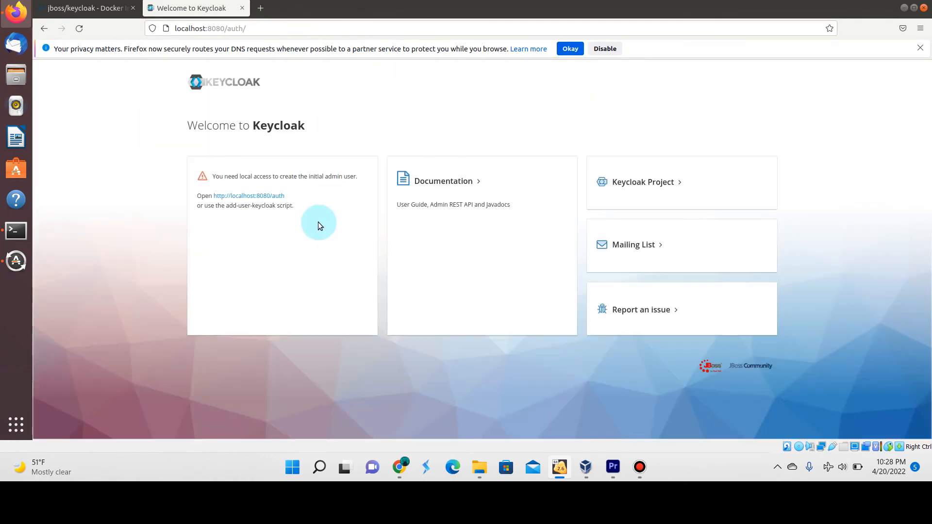
{"action": "mouse_move", "coordinate": [278, 238]}
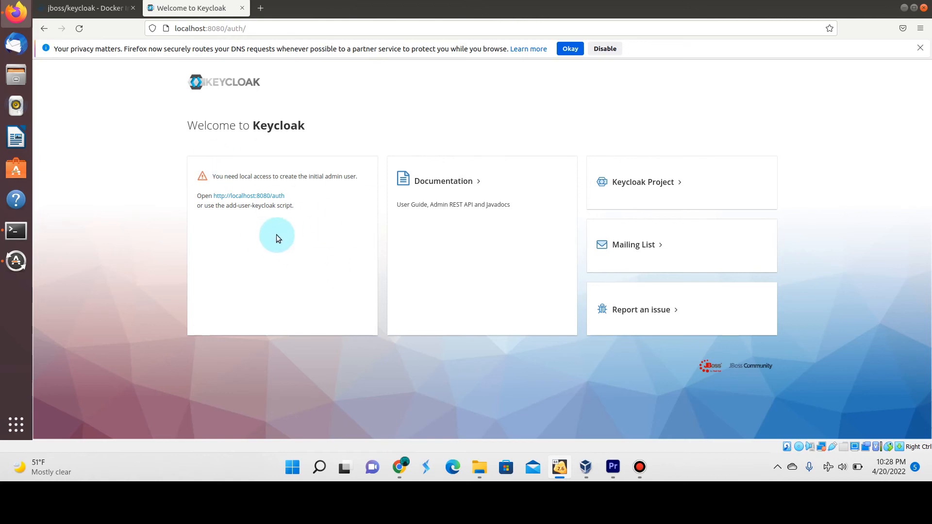
{"action": "mouse_move", "coordinate": [286, 230]}
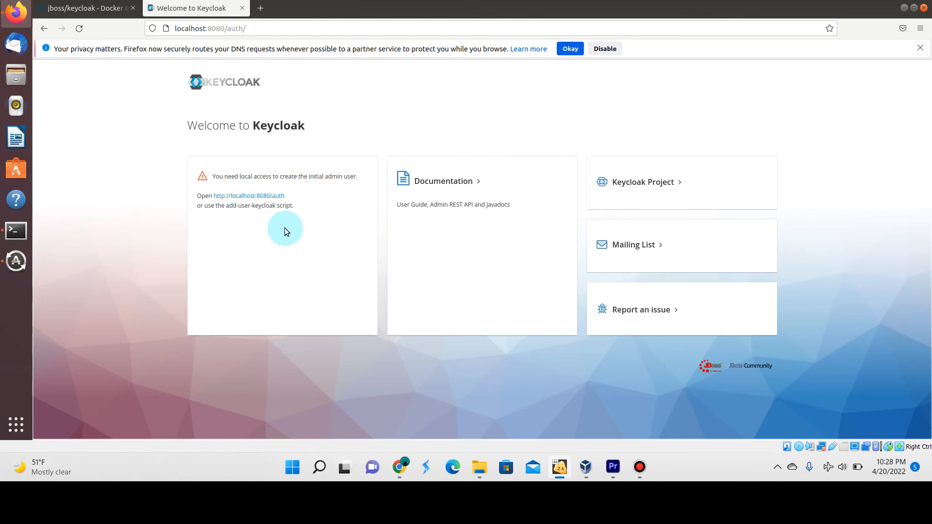
{"action": "mouse_move", "coordinate": [212, 180]}
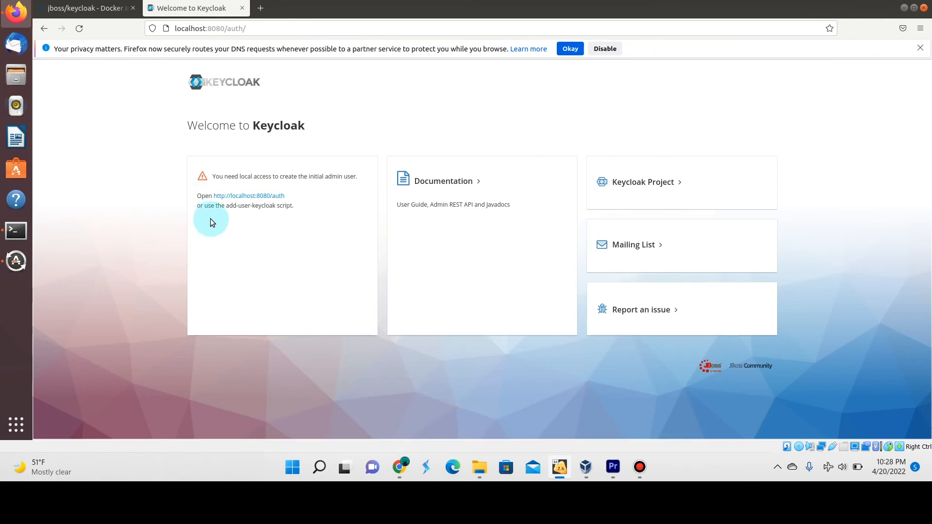
{"action": "mouse_move", "coordinate": [228, 207]}
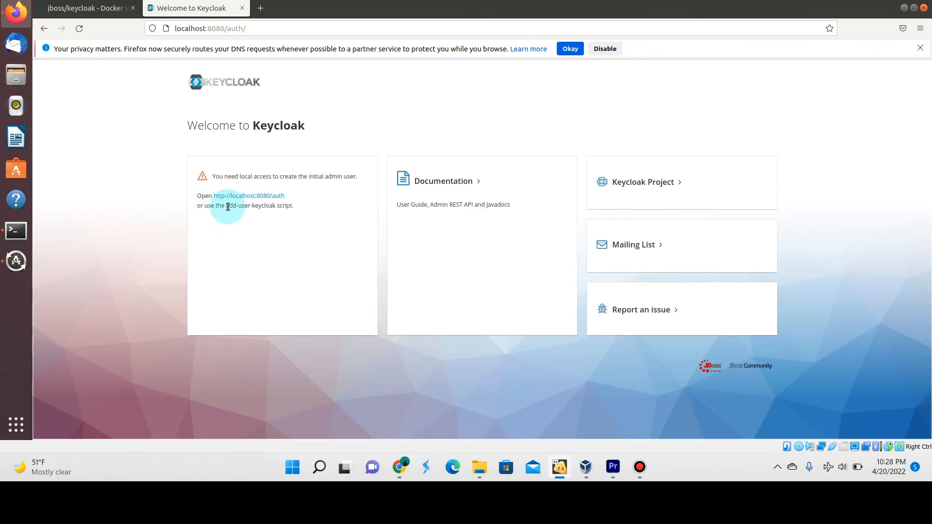
{"action": "double_click", "coordinate": [248, 205]}
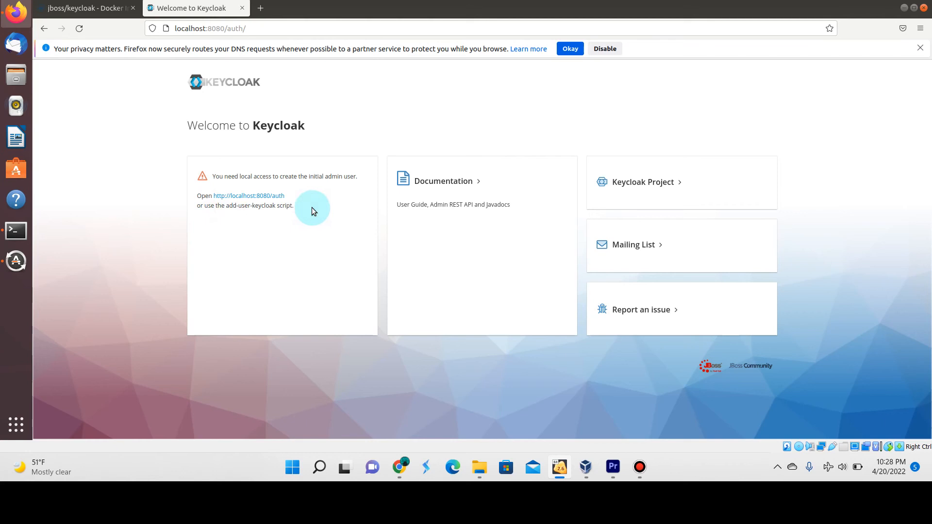
Step: Select the docker exec add-user-keycloak command on the jboss/keycloak Docker Hub page
{"action": "left_click", "coordinate": [77, 8]}
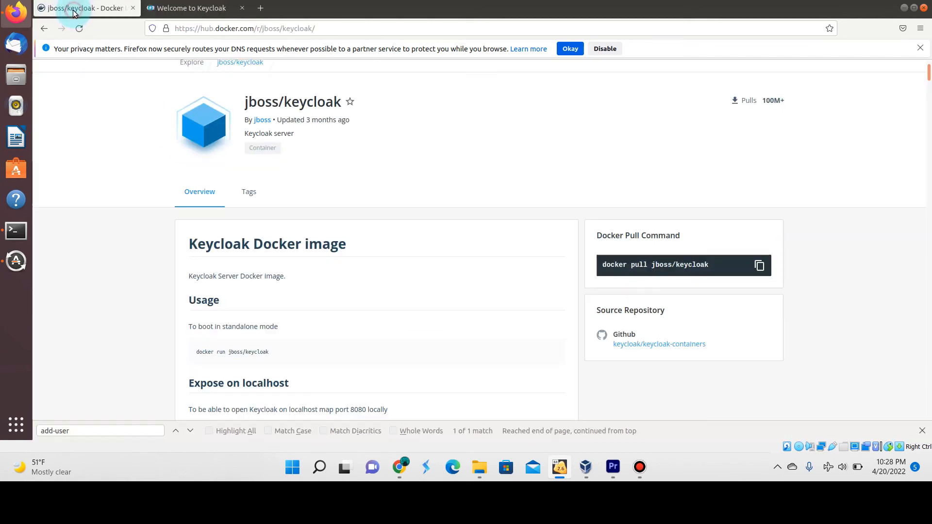
{"action": "mouse_move", "coordinate": [249, 48]}
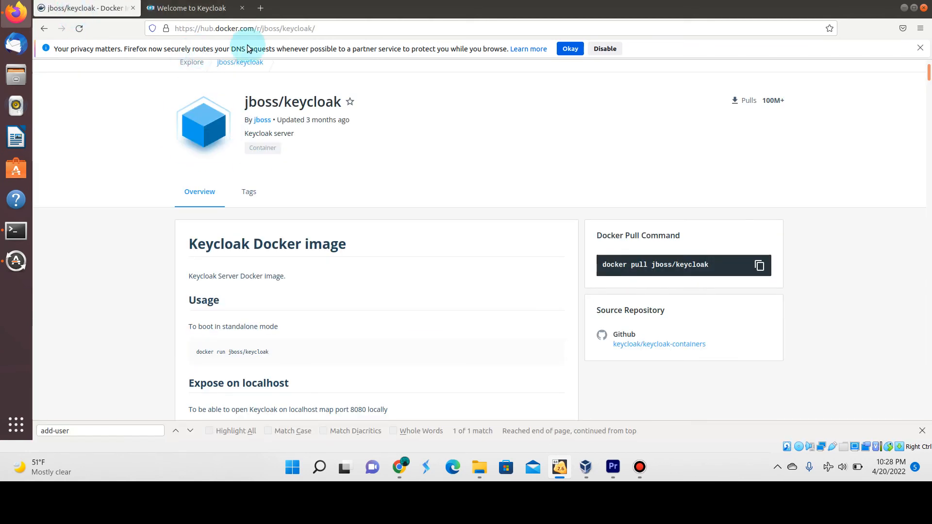
{"action": "scroll", "scroll_direction": "down", "scroll_amount": 3}
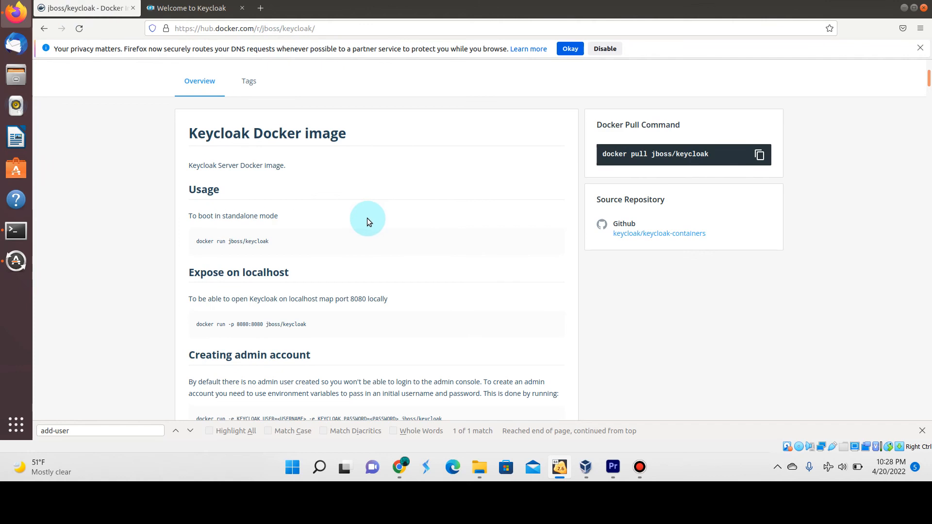
{"action": "scroll", "scroll_direction": "down", "scroll_amount": 3}
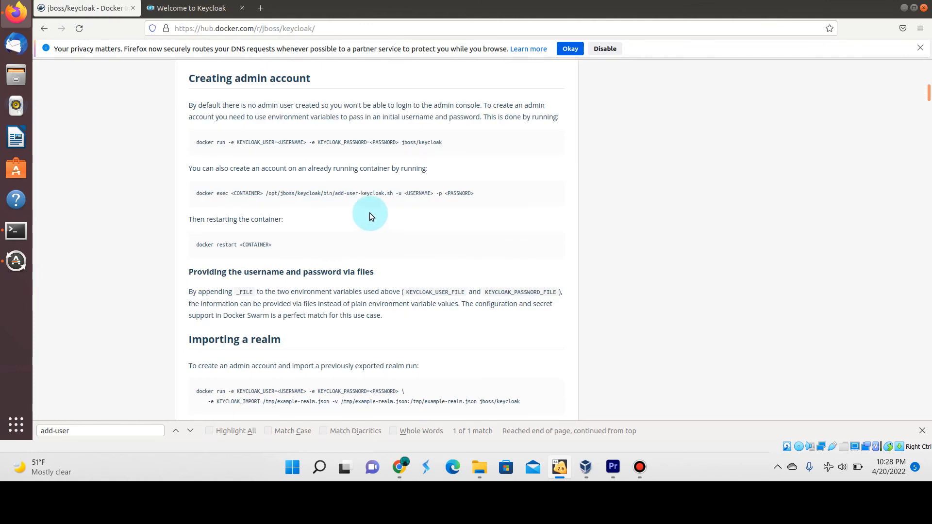
{"action": "mouse_move", "coordinate": [354, 215]}
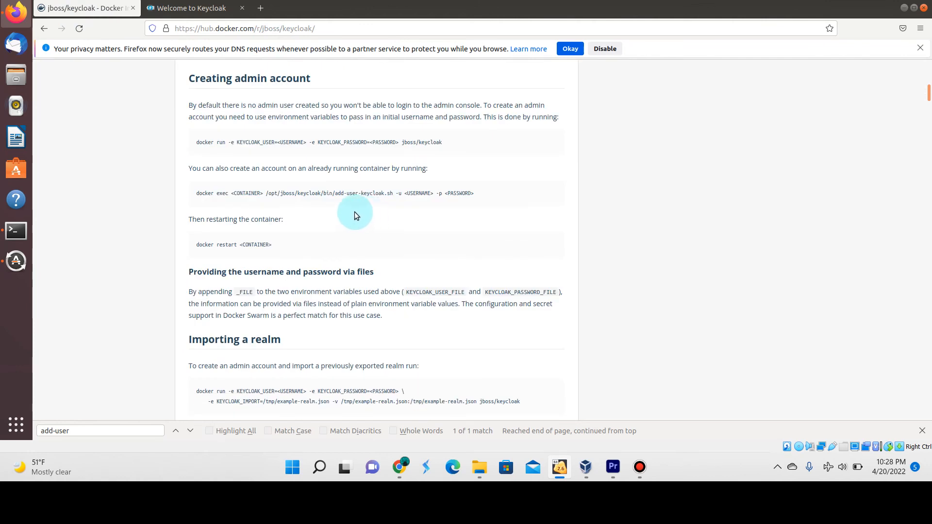
{"action": "mouse_move", "coordinate": [262, 193]}
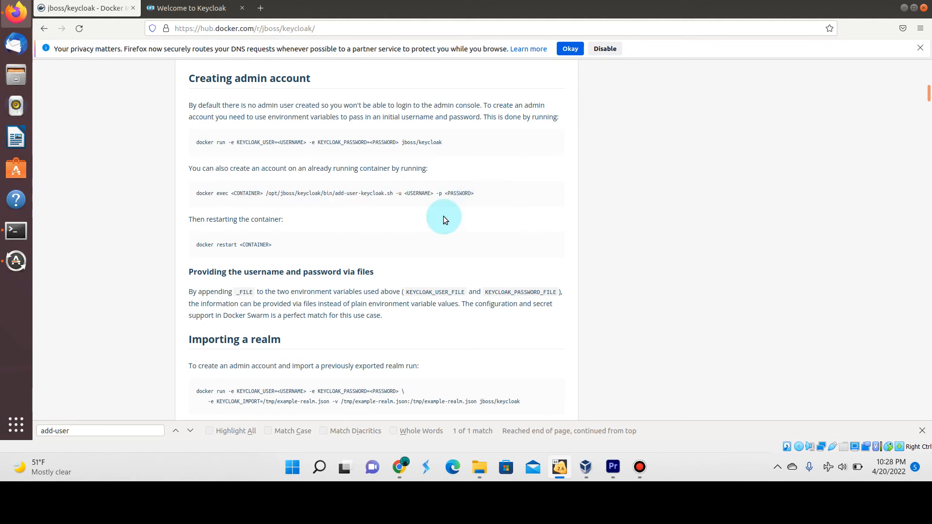
{"action": "mouse_move", "coordinate": [394, 201]}
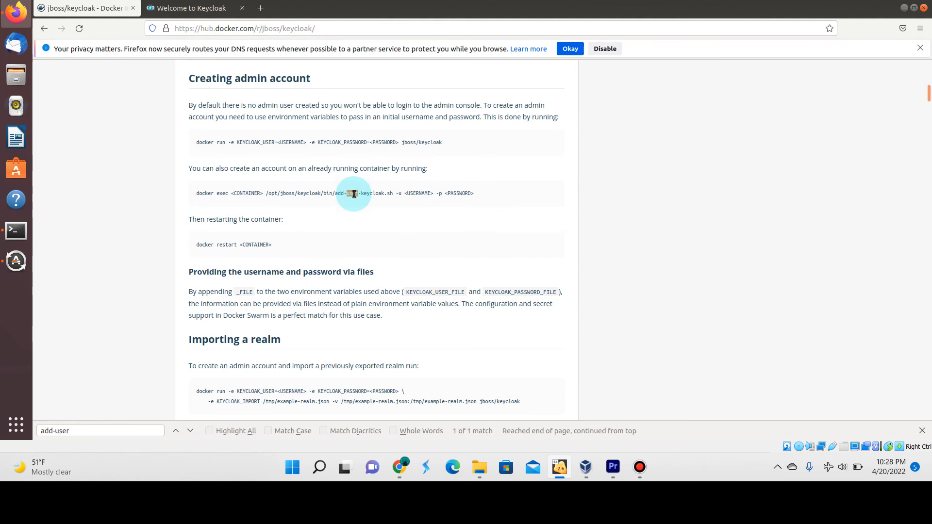
{"action": "triple_click", "coordinate": [354, 193]}
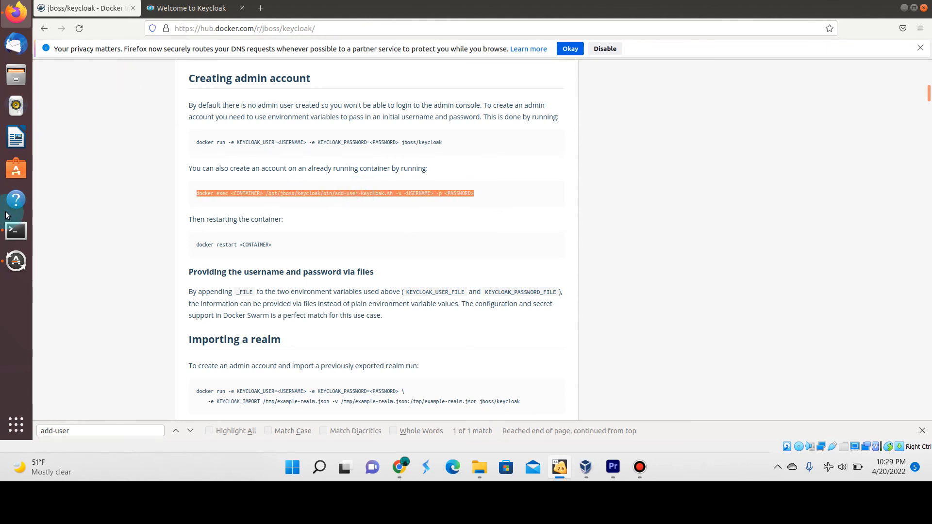
{"action": "left_click", "coordinate": [14, 230]}
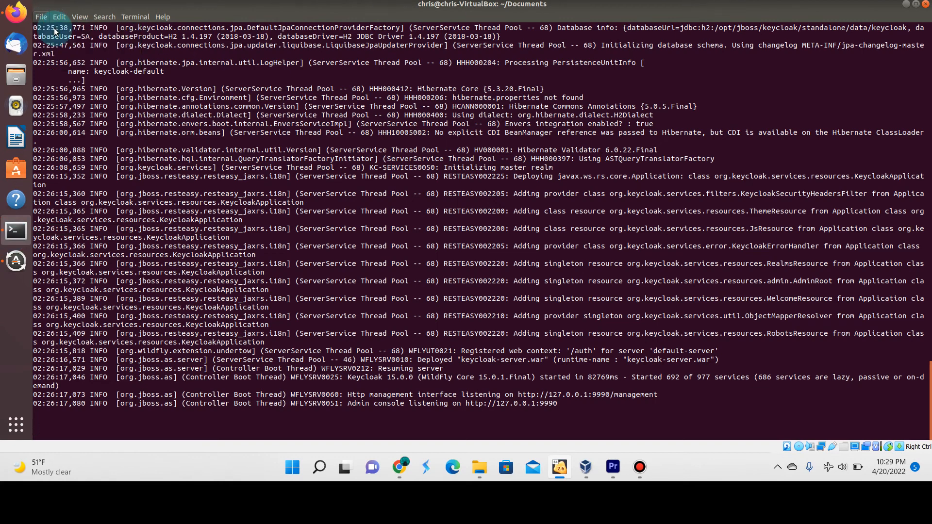
Step: List running containers with 'sudo docker ps' in a new terminal tab
{"action": "left_click", "coordinate": [41, 16]}
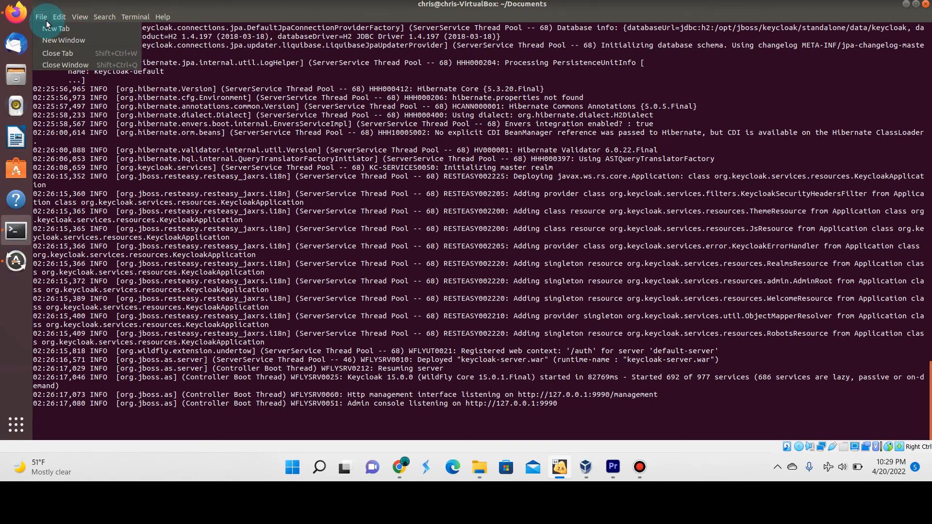
{"action": "left_click", "coordinate": [55, 28]}
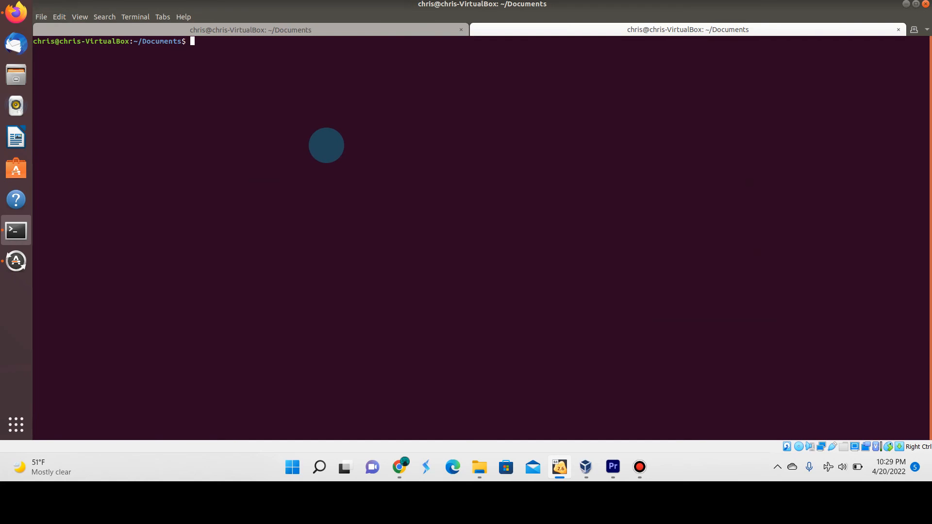
{"action": "type", "text": "sudo docker ps"}
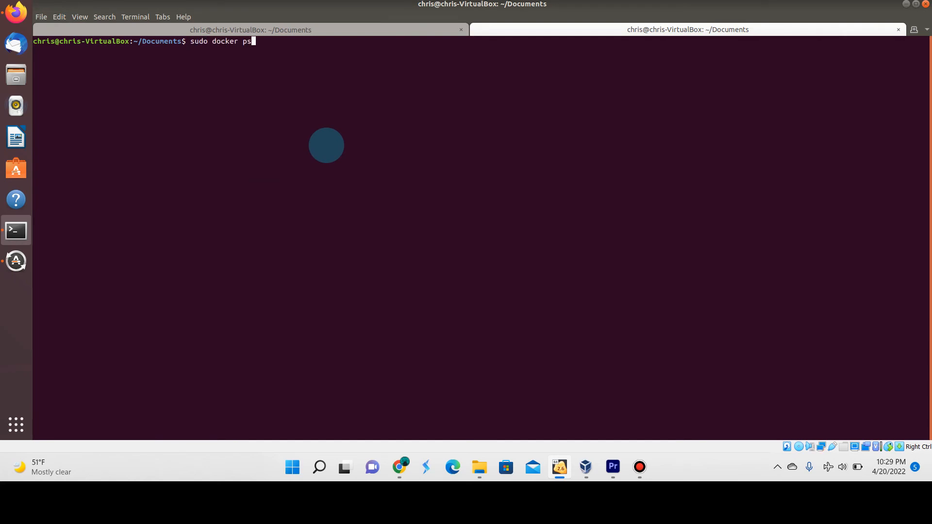
{"action": "key", "text": "Return"}
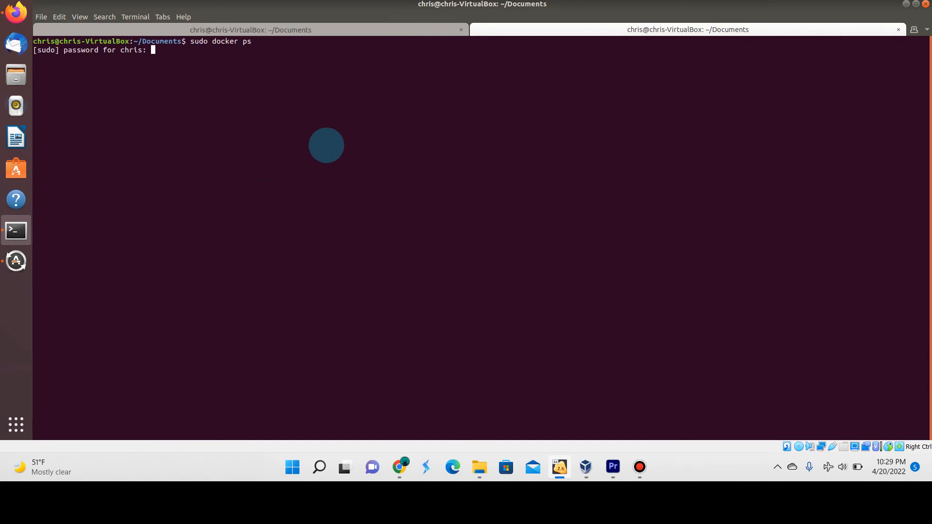
{"action": "key", "text": "Return"}
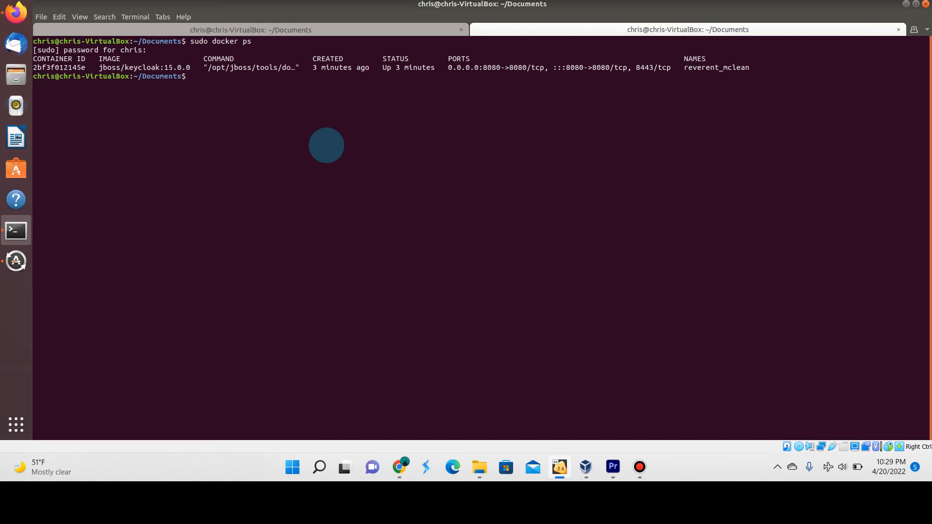
{"action": "type", "text": "docker exec <CONTAINER> /opt/jboss/keycloak/bin/add-user-keycloak.sh -u <USERNAME> -p <PASSWORD>"}
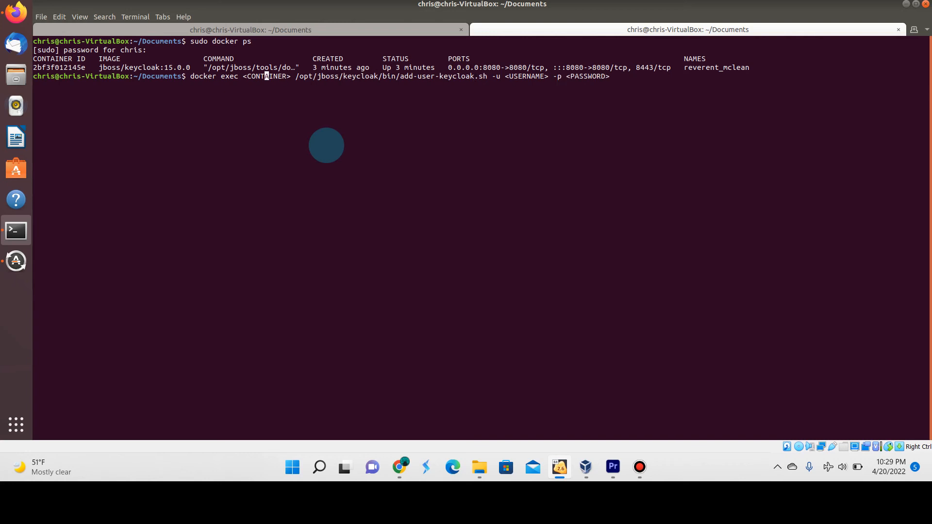
{"action": "type", "text": "sudo"}
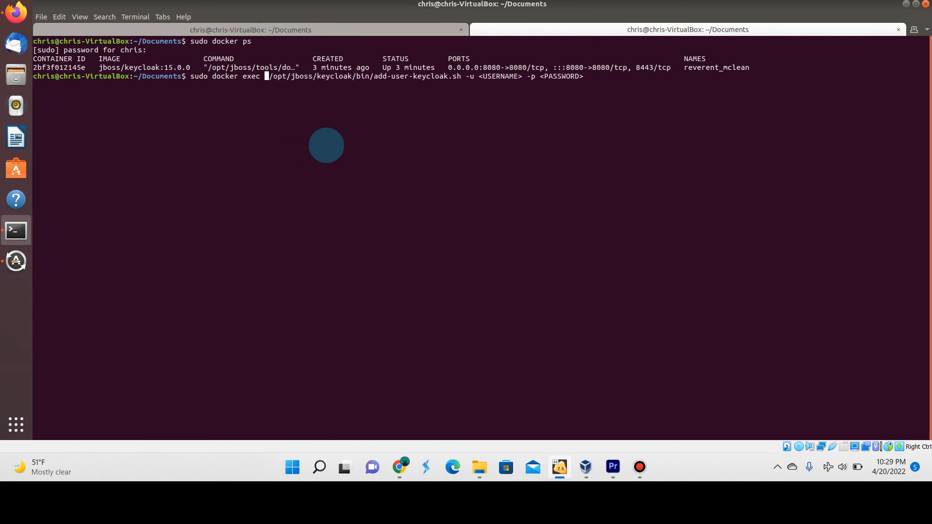
{"action": "double_click", "coordinate": [59, 66]}
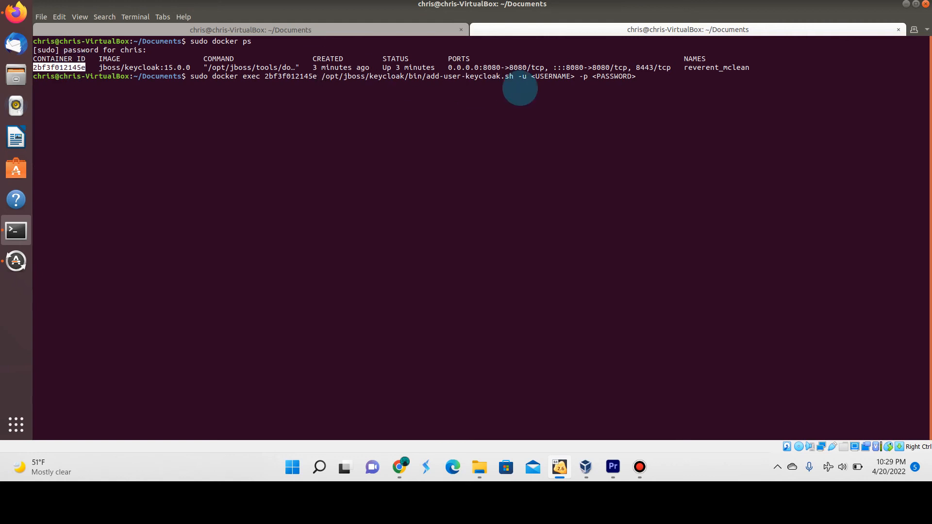
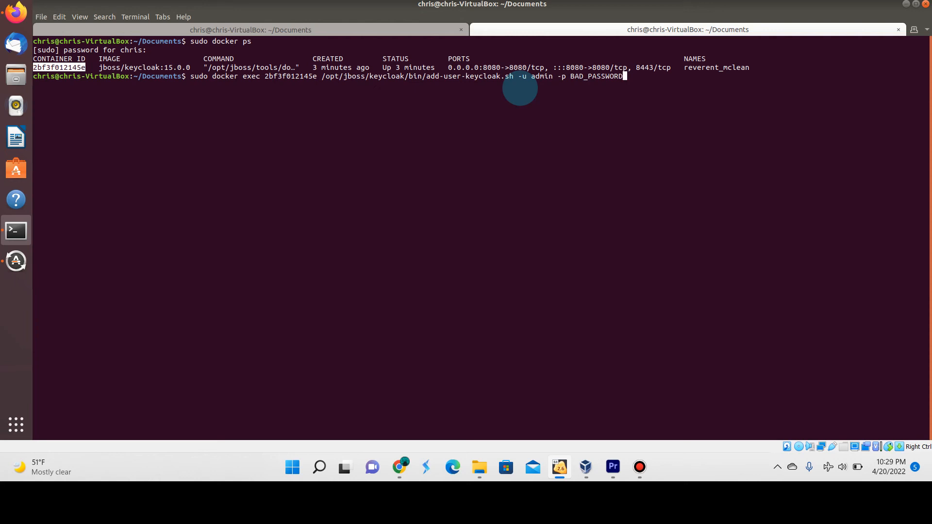
{"action": "key", "text": "Return"}
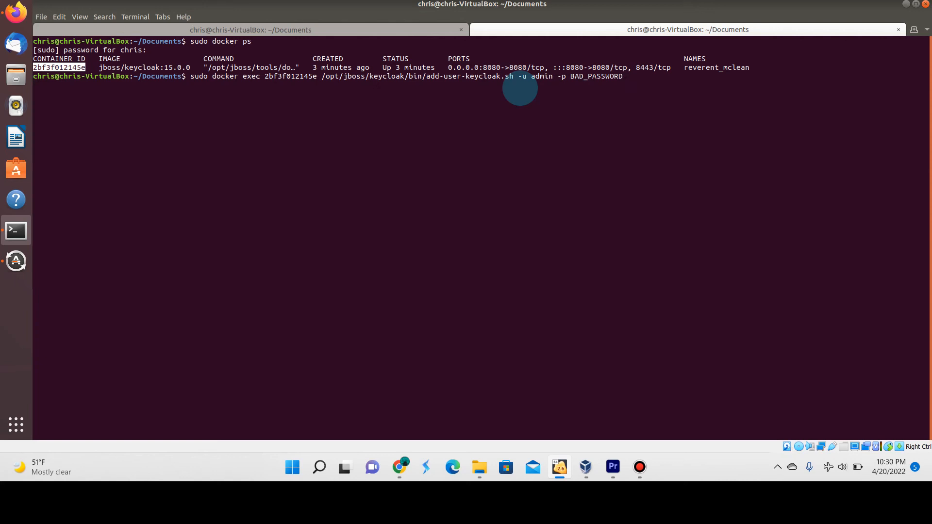
{"action": "key", "text": "Return"}
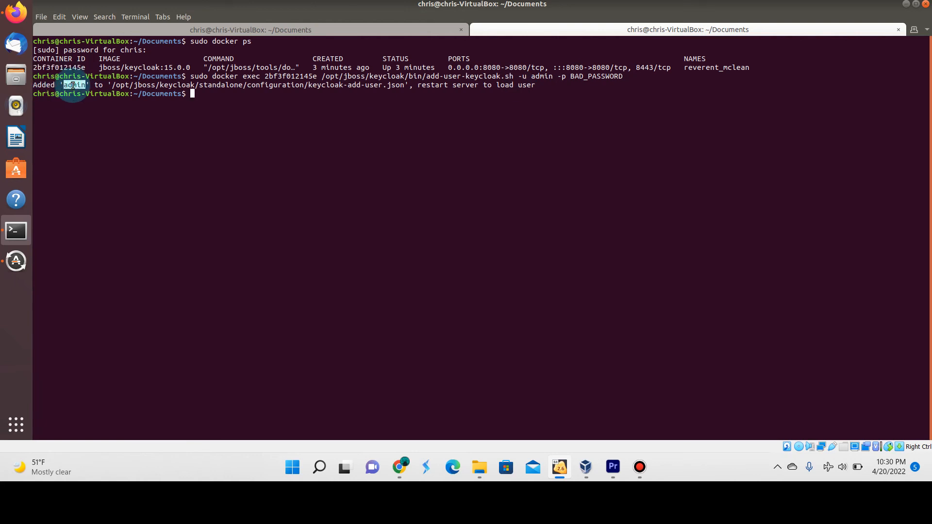
{"action": "mouse_move", "coordinate": [471, 88]}
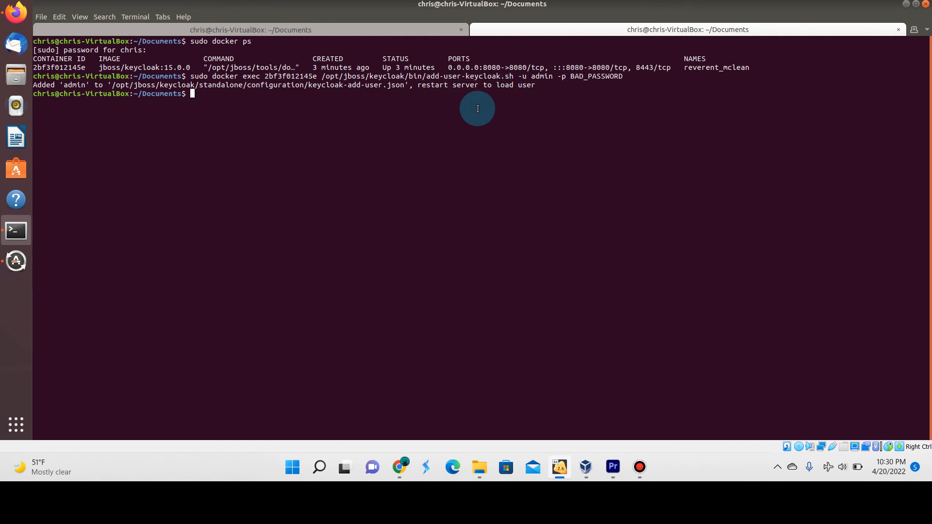
Step: Restart container 2bf3f012145e with 'sudo docker restart'
{"action": "type", "text": "sudo dock"}
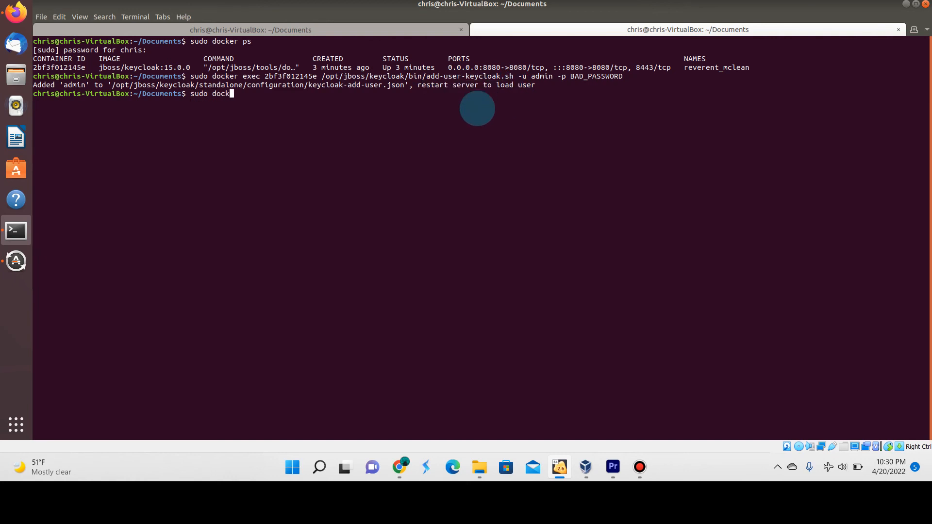
{"action": "type", "text": "er restart"}
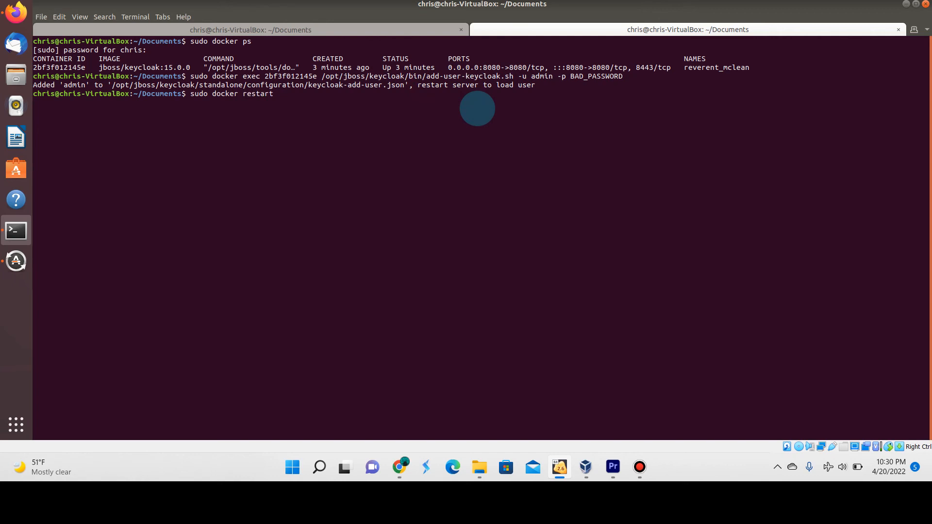
{"action": "type", "text": "estart server to load"}
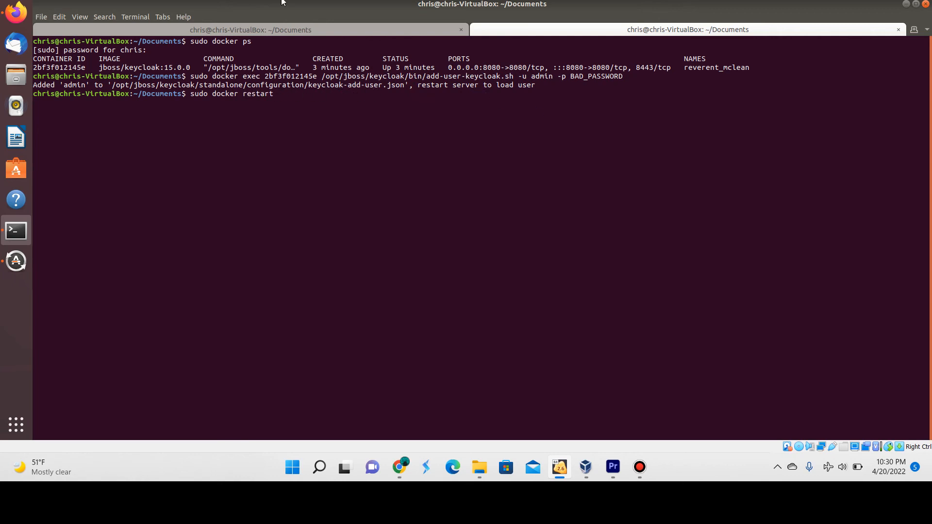
{"action": "double_click", "coordinate": [58, 67]}
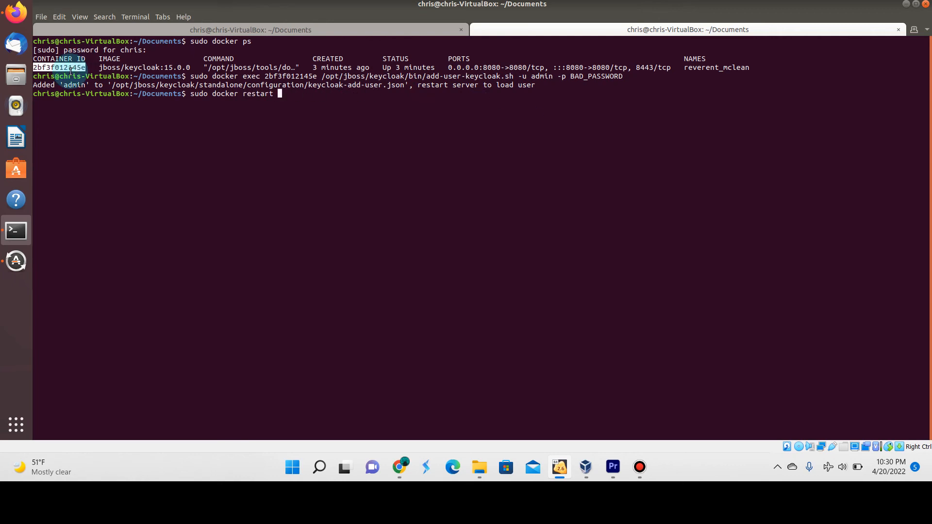
{"action": "type", "text": "2bf3f012145e"}
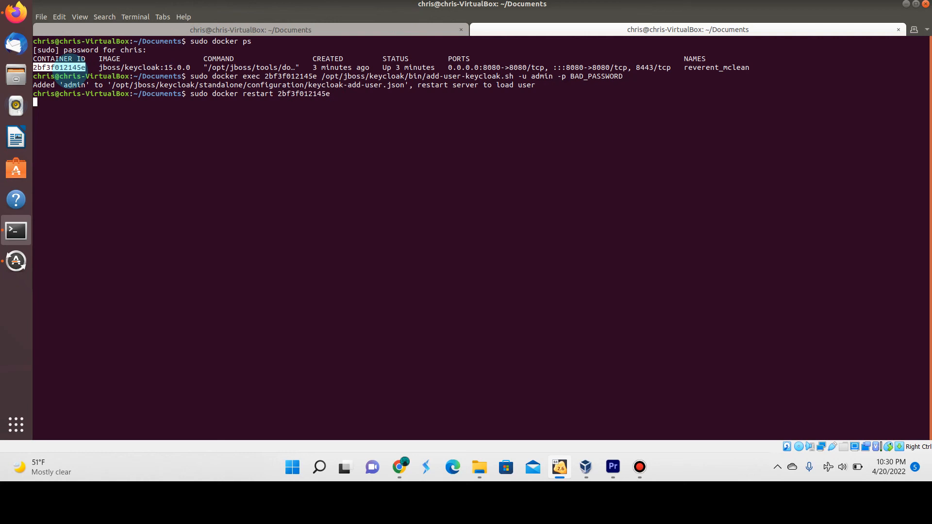
{"action": "key", "text": "Return"}
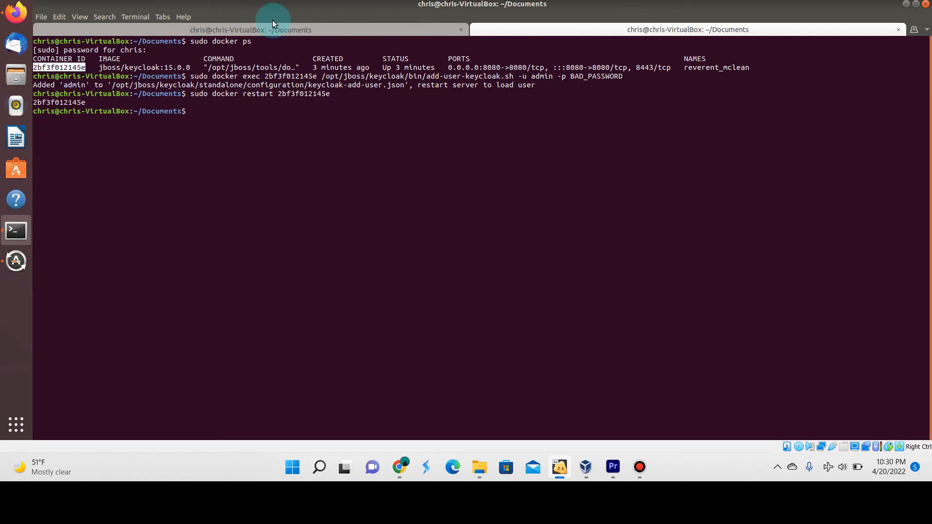
Step: Run 'sudo docker logs' and scroll to the 'user admin added' and admin-console-listening messages
{"action": "type", "text": "sudo d"}
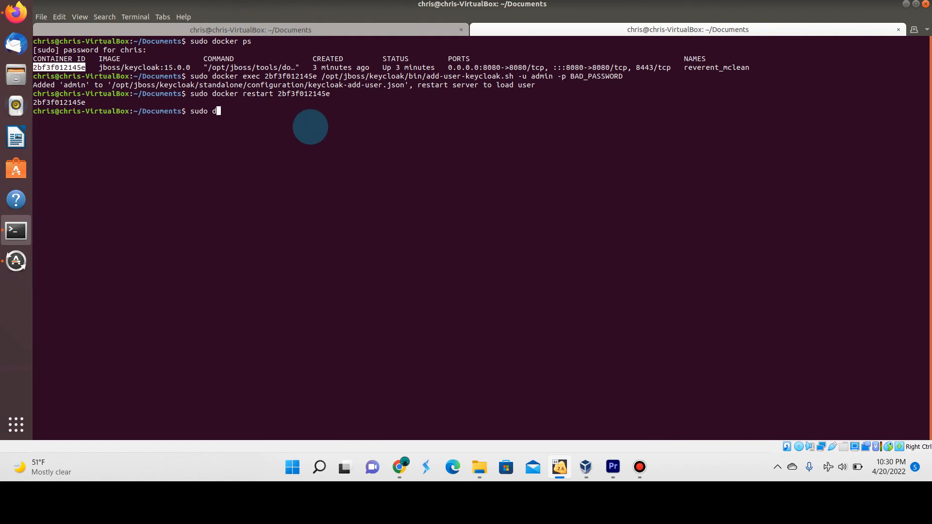
{"action": "type", "text": "ocker logs"}
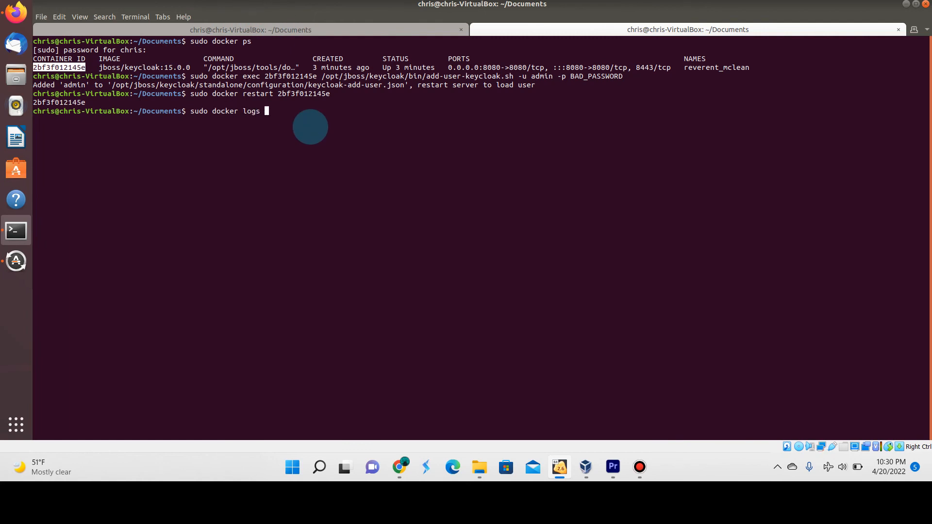
{"action": "key", "text": "Return"}
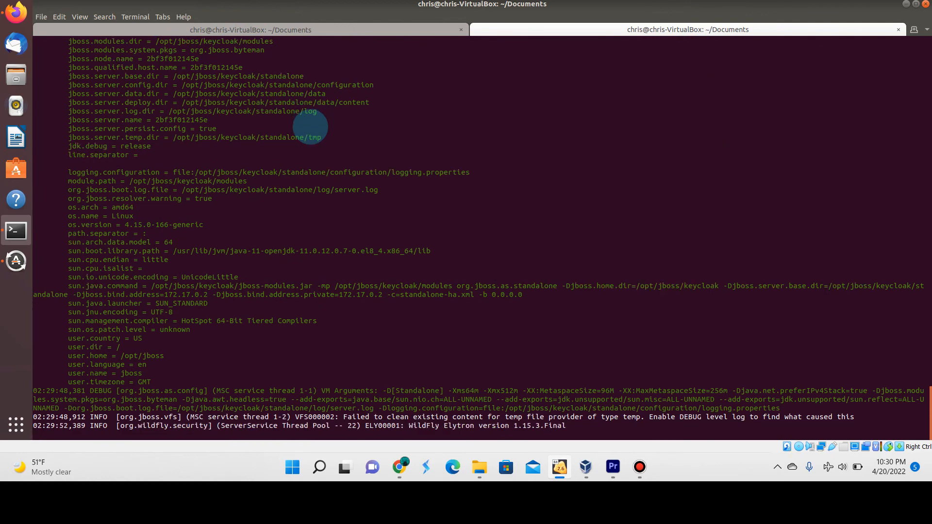
{"action": "scroll", "scroll_direction": "down", "scroll_amount": 3}
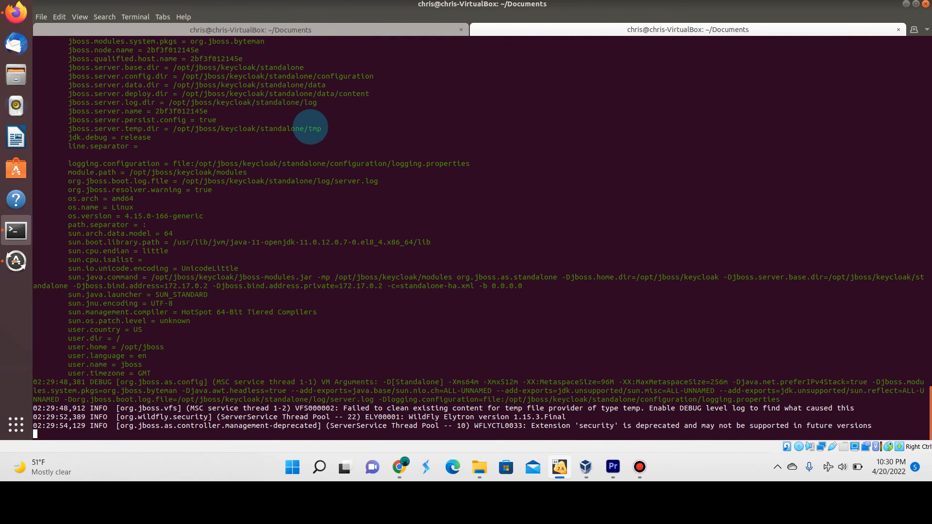
{"action": "scroll", "scroll_direction": "down", "scroll_amount": 3}
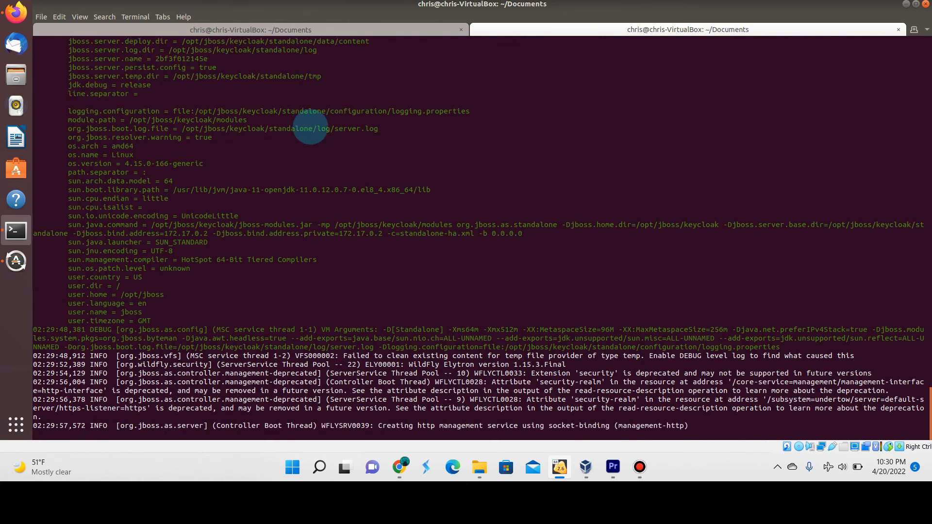
{"action": "scroll", "scroll_direction": "down", "scroll_amount": 3}
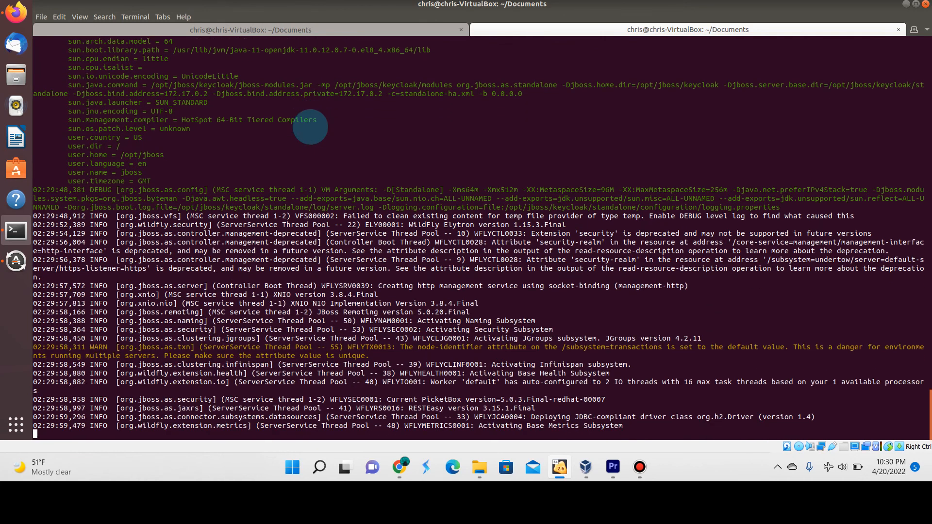
{"action": "scroll", "scroll_direction": "down", "scroll_amount": 3}
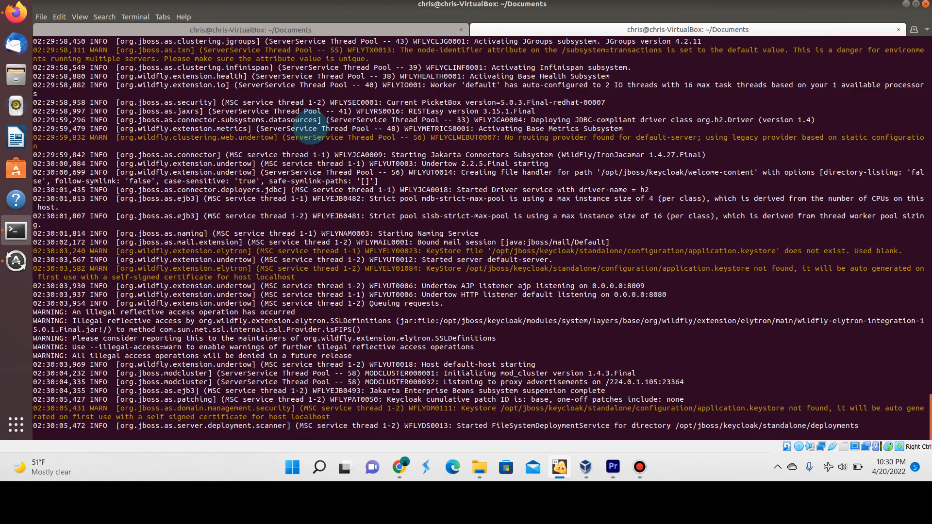
{"action": "scroll", "scroll_direction": "down", "scroll_amount": 3}
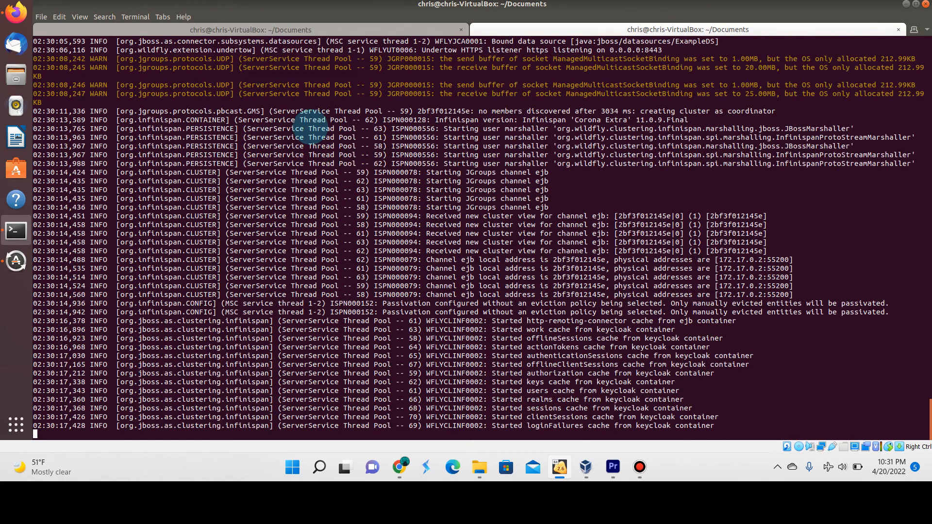
{"action": "scroll", "scroll_direction": "down", "scroll_amount": 3}
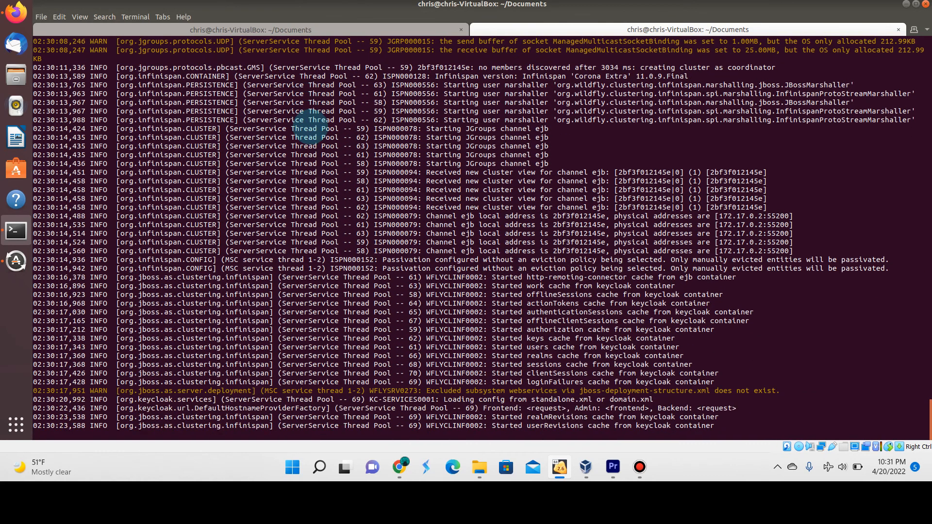
{"action": "scroll", "scroll_direction": "down", "scroll_amount": 3}
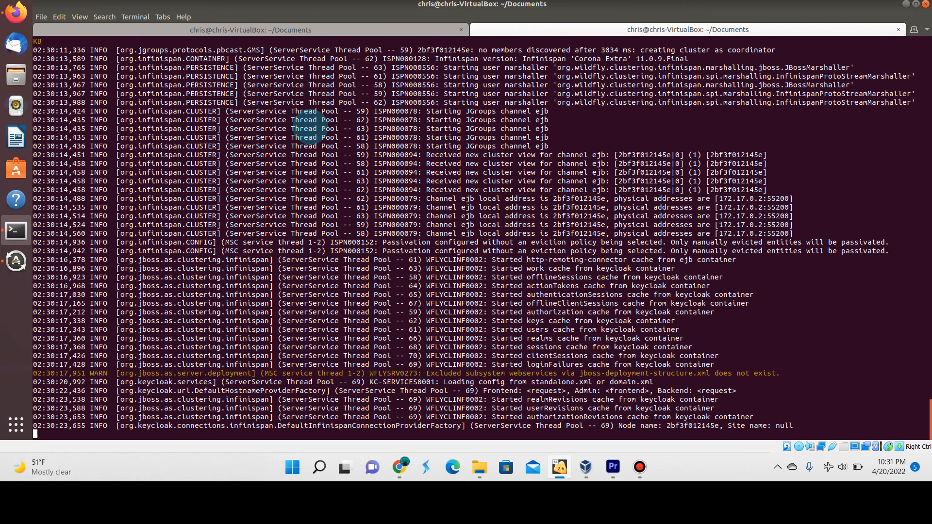
{"action": "scroll", "scroll_direction": "down", "scroll_amount": 3}
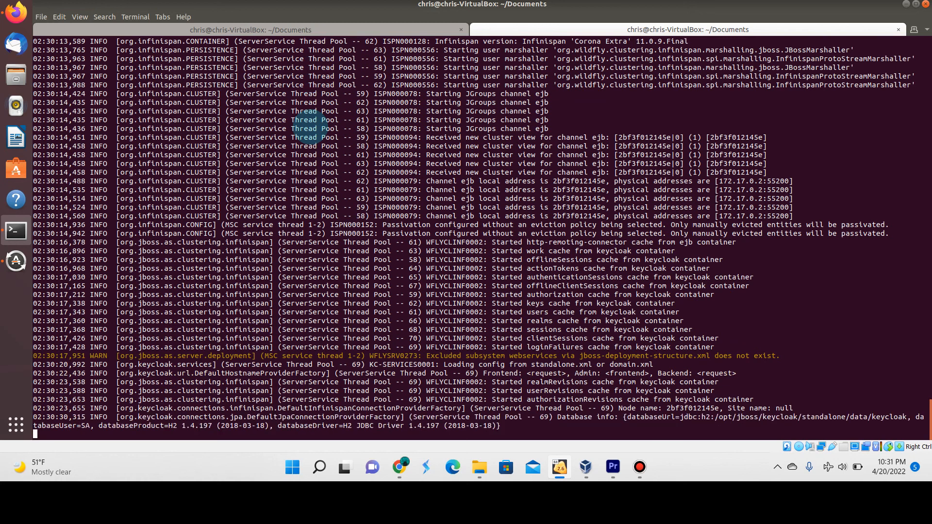
{"action": "scroll", "scroll_direction": "down", "scroll_amount": 3}
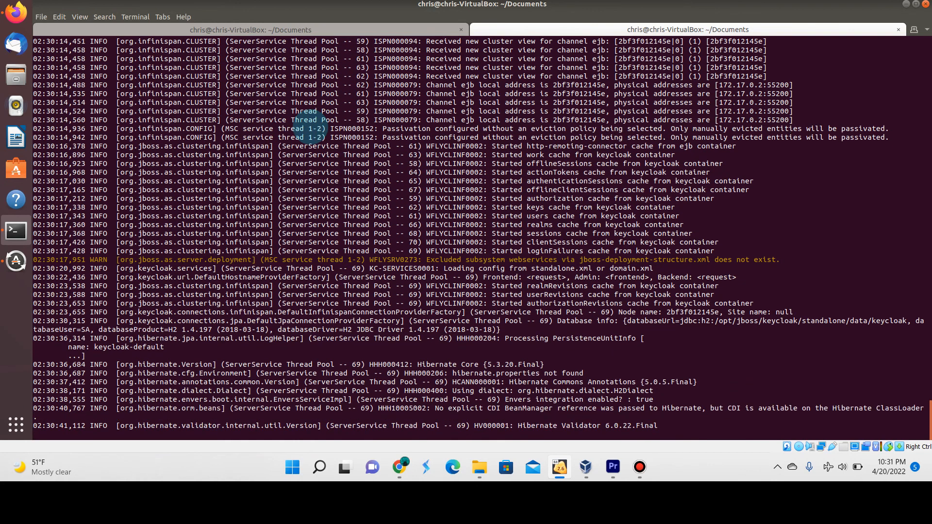
{"action": "scroll", "scroll_direction": "down", "scroll_amount": 3}
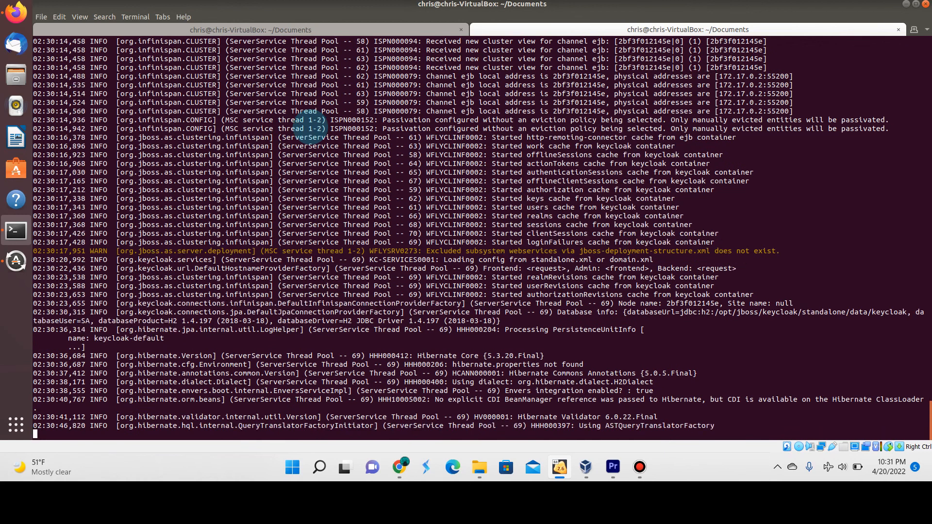
{"action": "scroll", "scroll_direction": "down", "scroll_amount": 3}
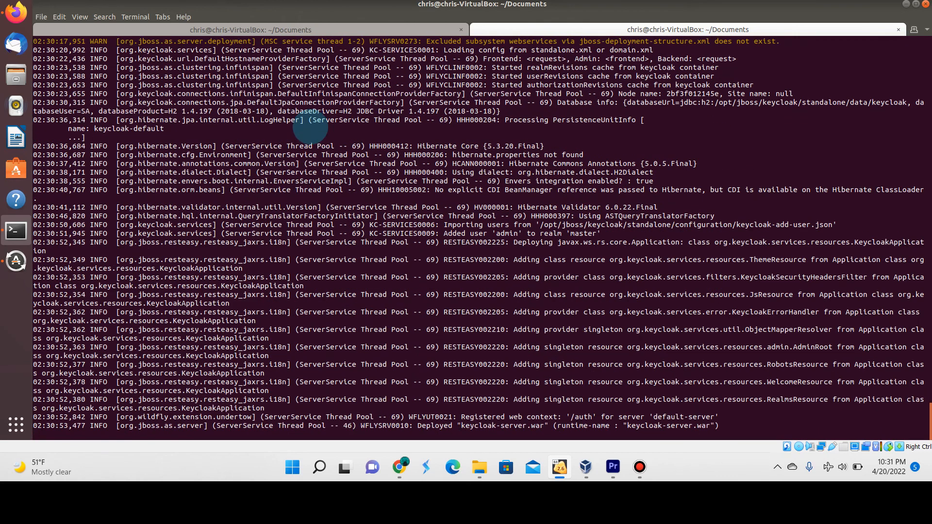
{"action": "scroll", "scroll_direction": "down", "scroll_amount": 3}
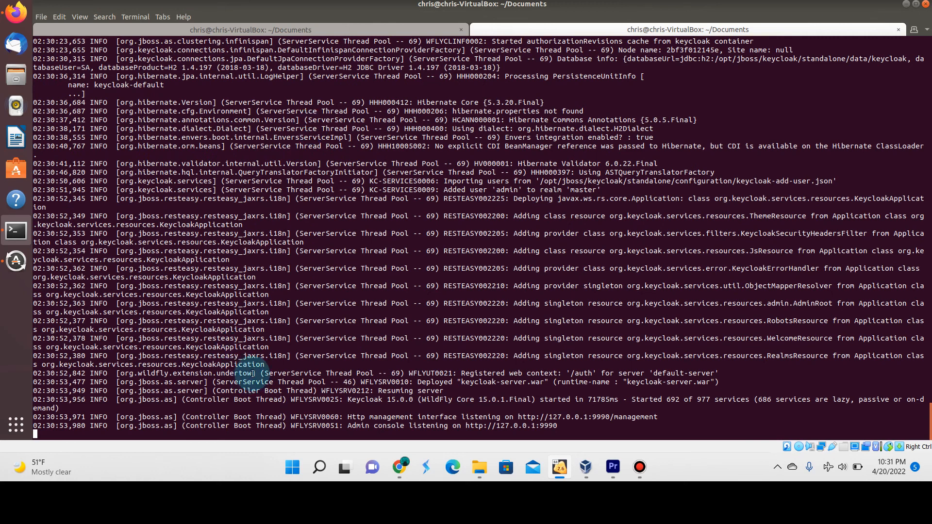
Step: Reload the Welcome to Keycloak tab in Firefox and open the Administration Console sign-in page
{"action": "left_click", "coordinate": [400, 466]}
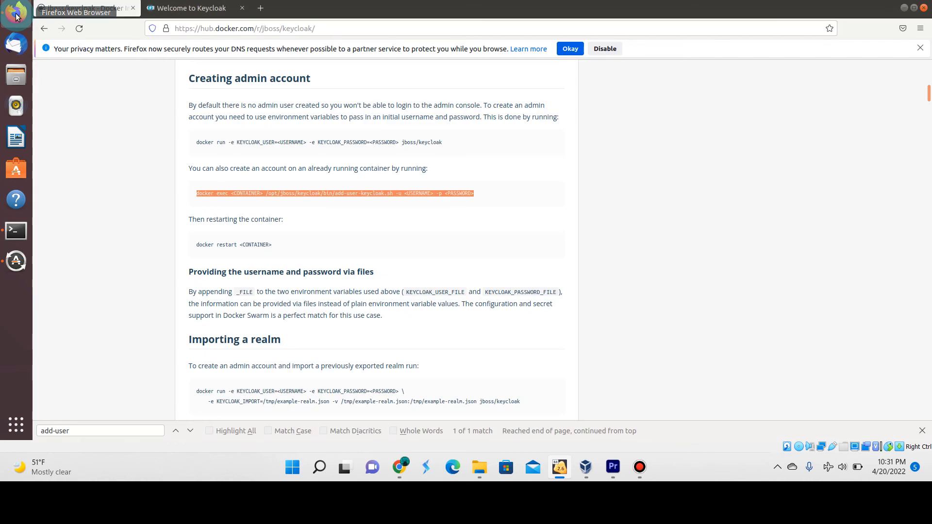
{"action": "left_click", "coordinate": [190, 8]}
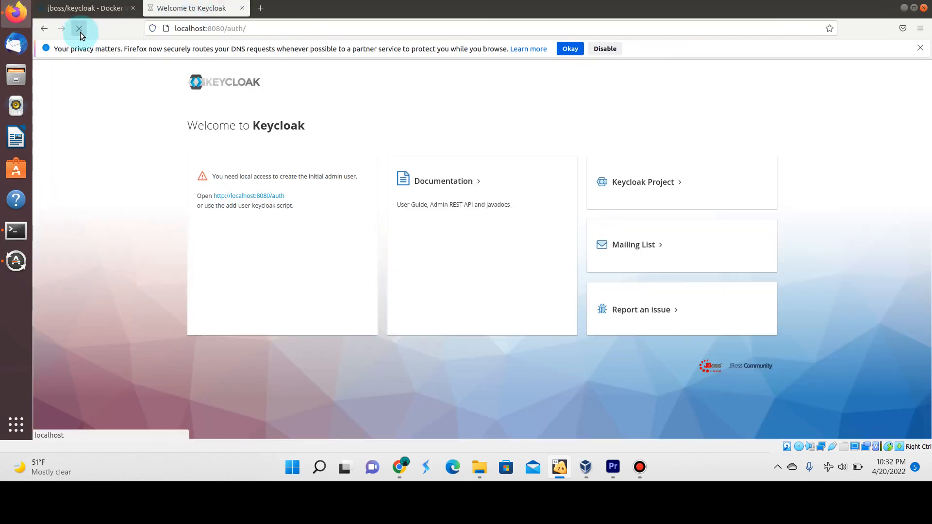
{"action": "left_click", "coordinate": [77, 28]}
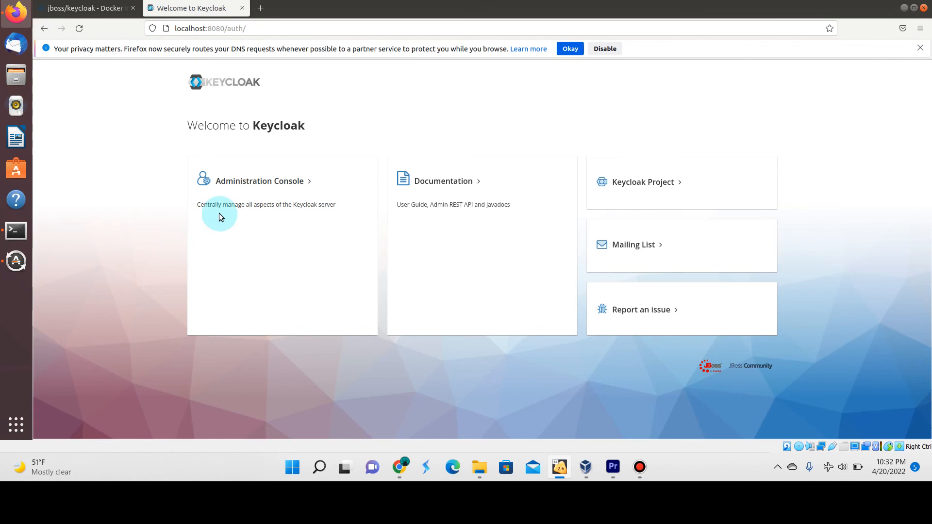
{"action": "mouse_move", "coordinate": [259, 181]}
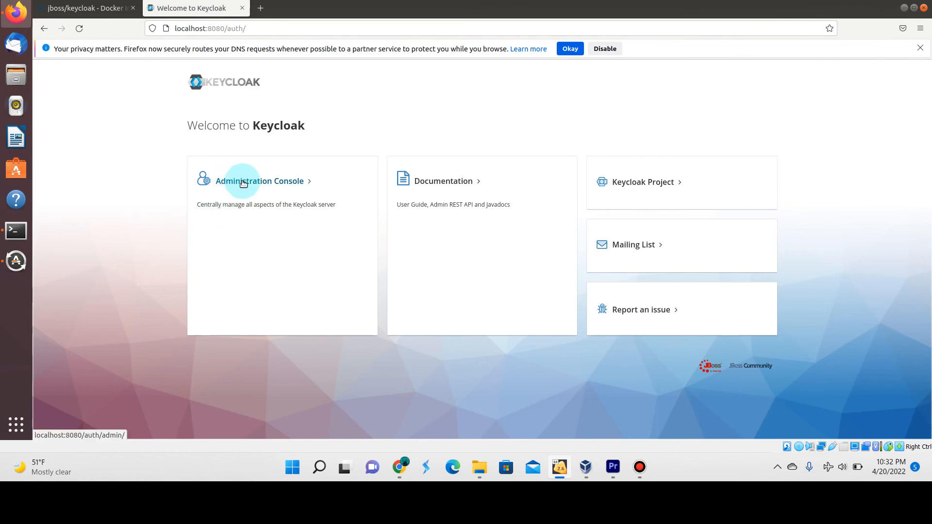
{"action": "left_click", "coordinate": [260, 180]}
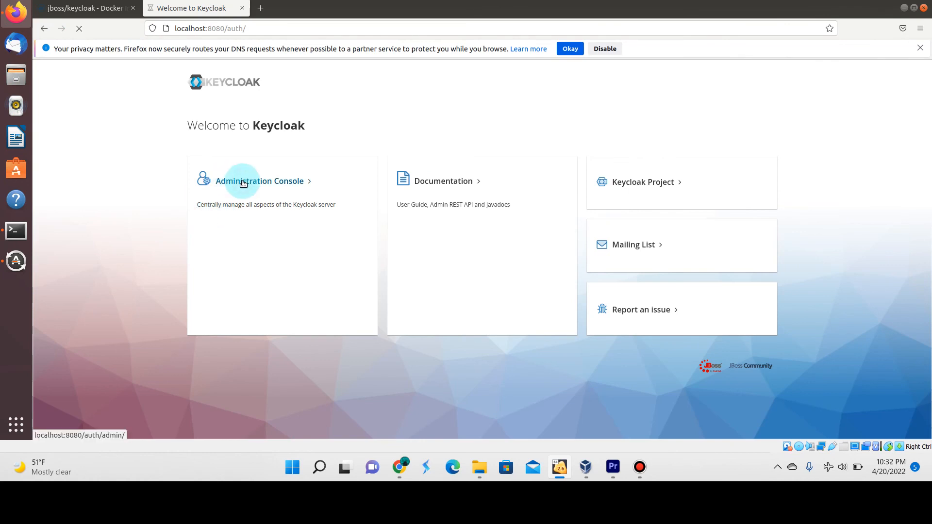
{"action": "left_click", "coordinate": [258, 180]}
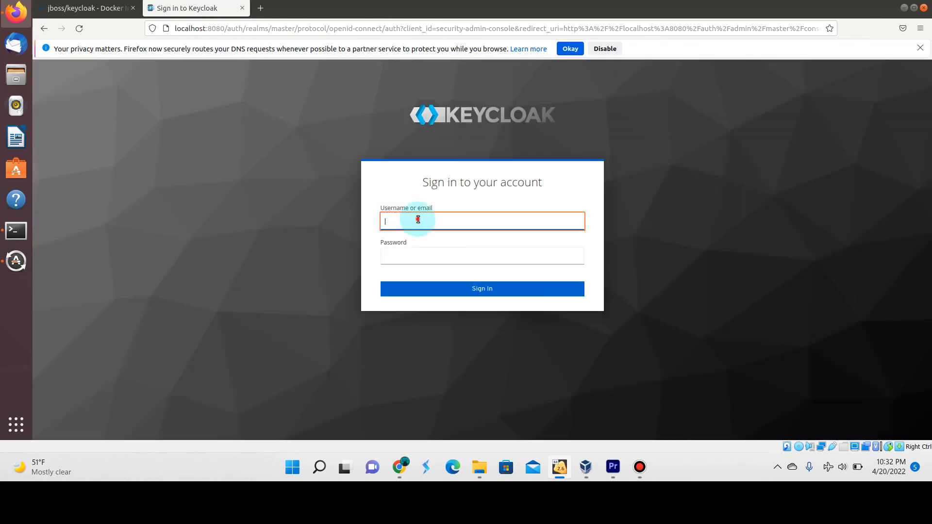
Step: Log in to the Keycloak admin console as 'admin' and decline Firefox's save-login prompt
{"action": "type", "text": "admin"}
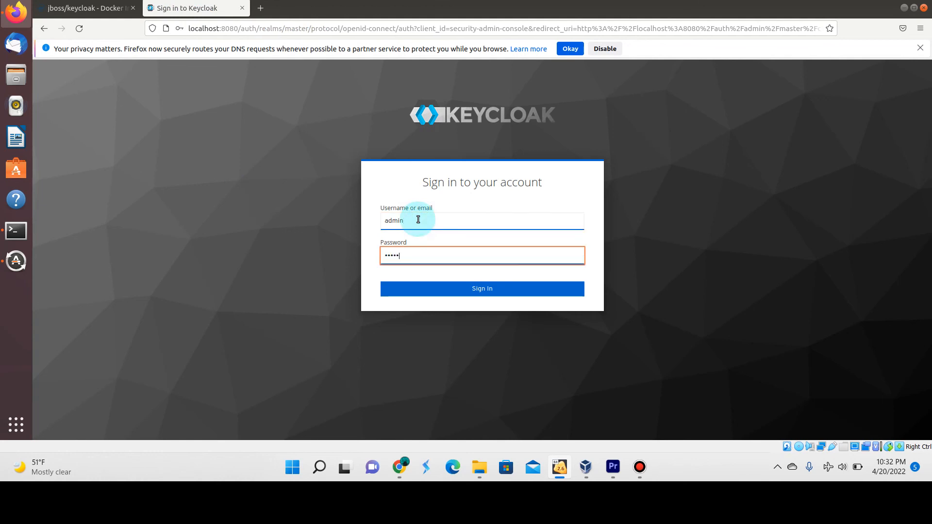
{"action": "left_click", "coordinate": [482, 288]}
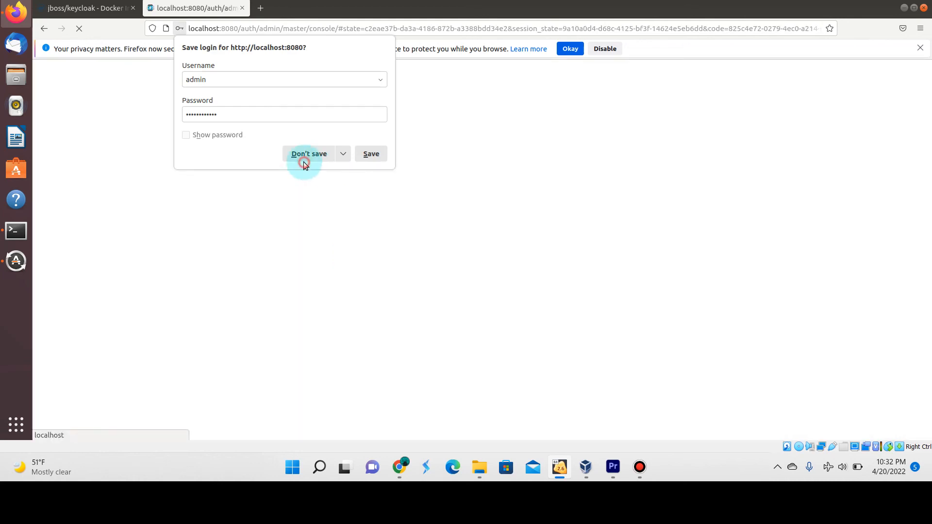
{"action": "left_click", "coordinate": [308, 154]}
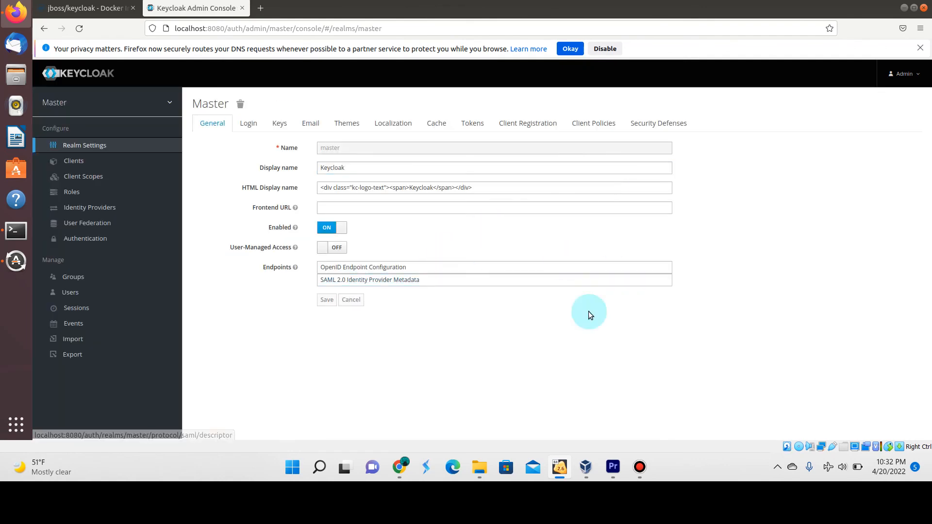
{"action": "mouse_move", "coordinate": [493, 304]}
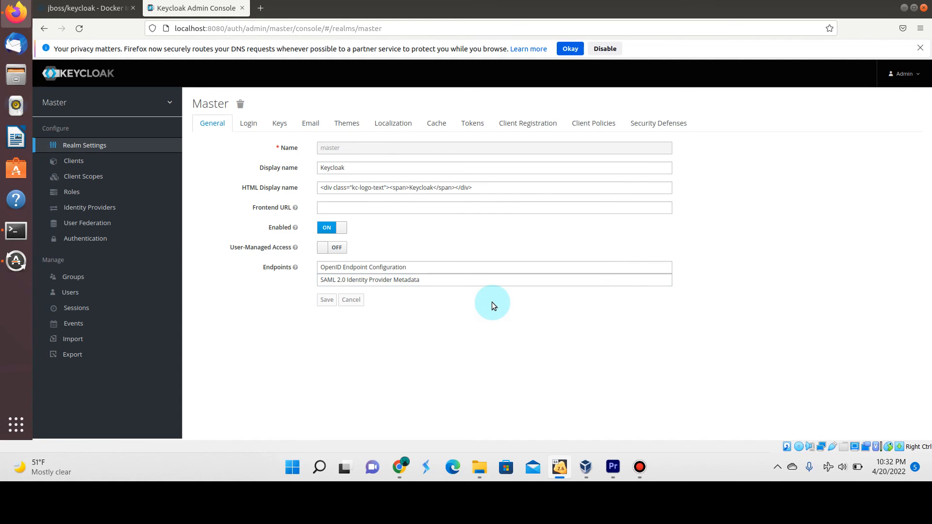